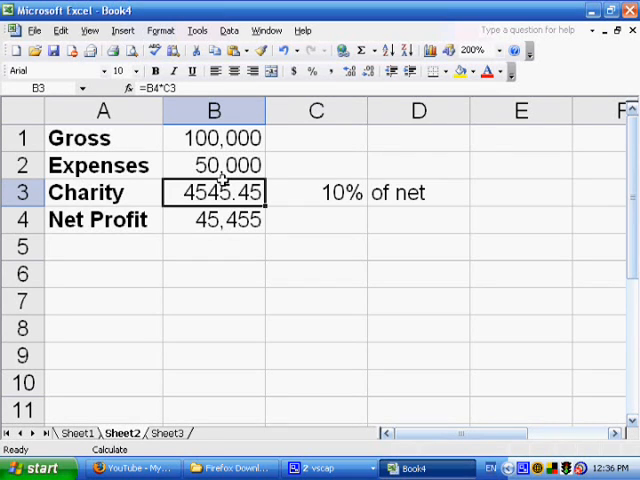
pyautogui.moveTo(76, 268)
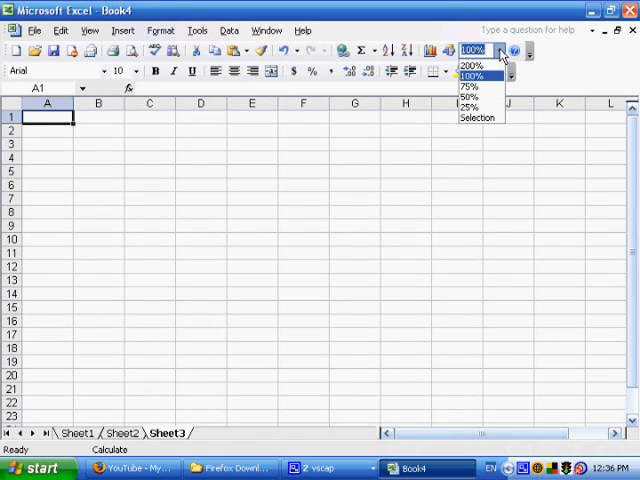
# Zoom the empty Sheet3 to 200%
pyautogui.click(469, 64)
pyautogui.write('Data')
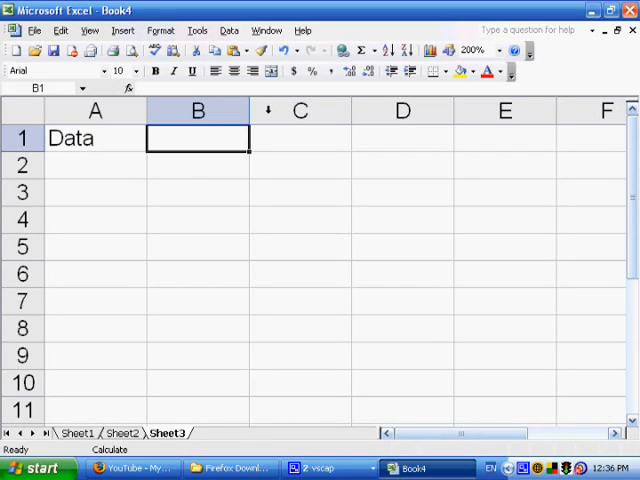
# Enter the Timestamp heading in B1 and begin widening column B to fit it
pyautogui.write('T')
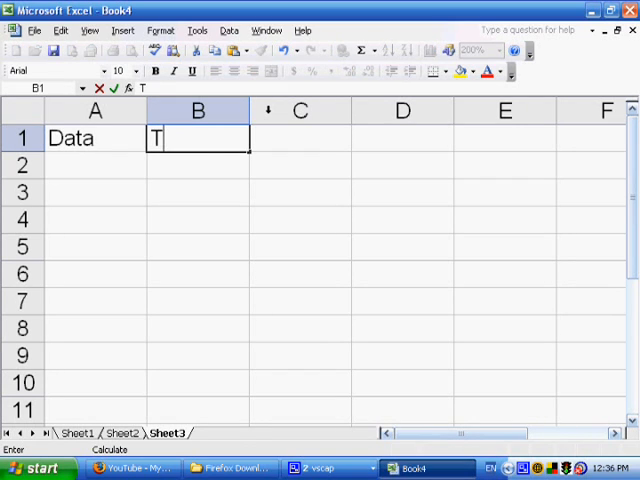
pyautogui.write('imestamp')
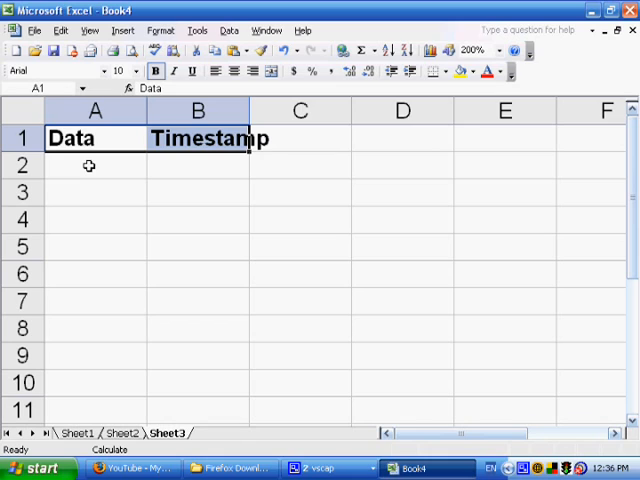
pyautogui.moveTo(208, 167)
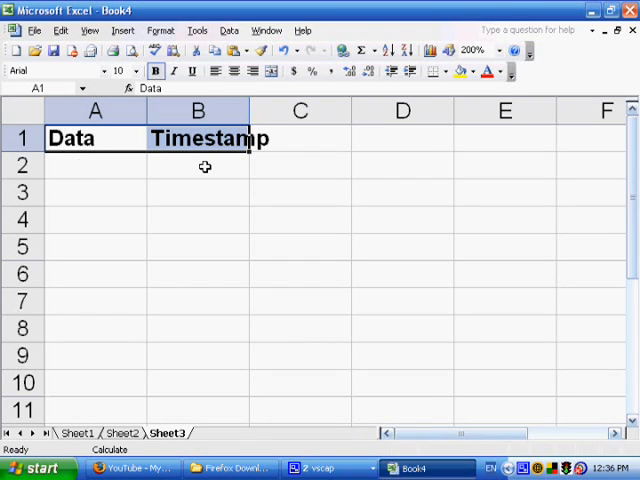
pyautogui.moveTo(251, 110); pyautogui.dragTo(258, 110)
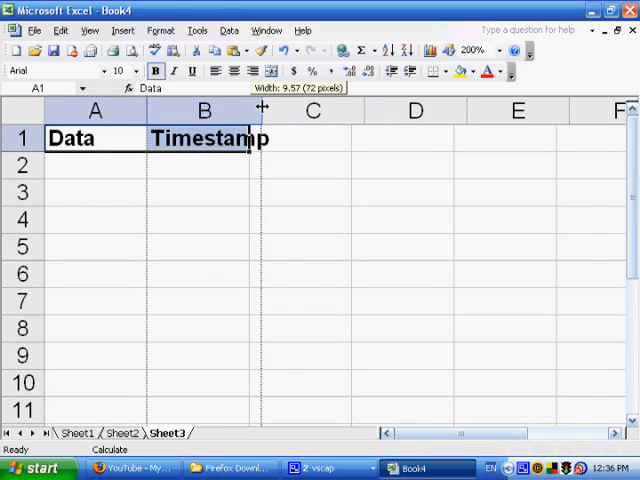
# Select cell B2 under the fully visible Timestamp heading
pyautogui.click(200, 166)
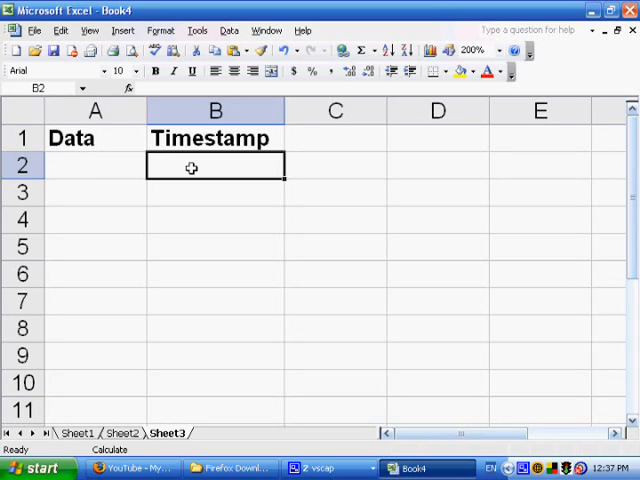
pyautogui.moveTo(90, 166)
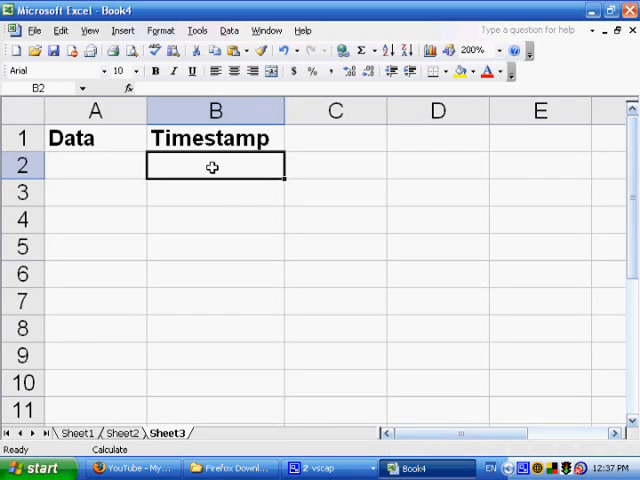
pyautogui.moveTo(205, 157)
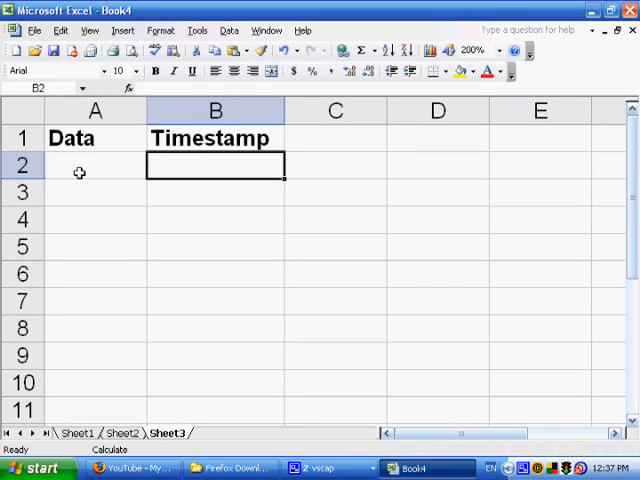
pyautogui.moveTo(182, 185)
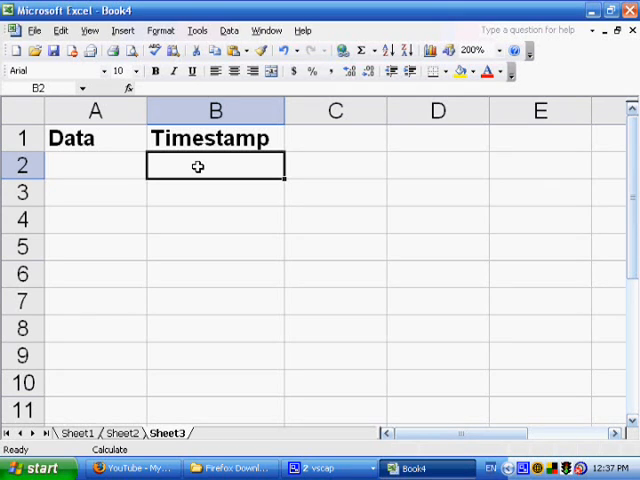
# Start the B2 formula with =IF(ISBLANK(A2), "", returning blank when A2 is empty
pyautogui.write('=')
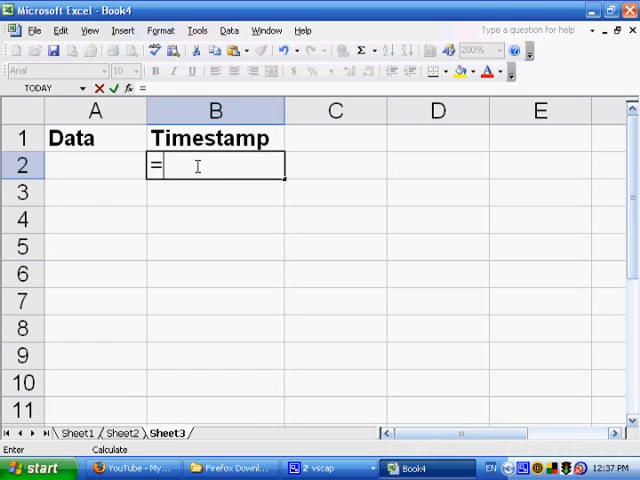
pyautogui.write('IF(')
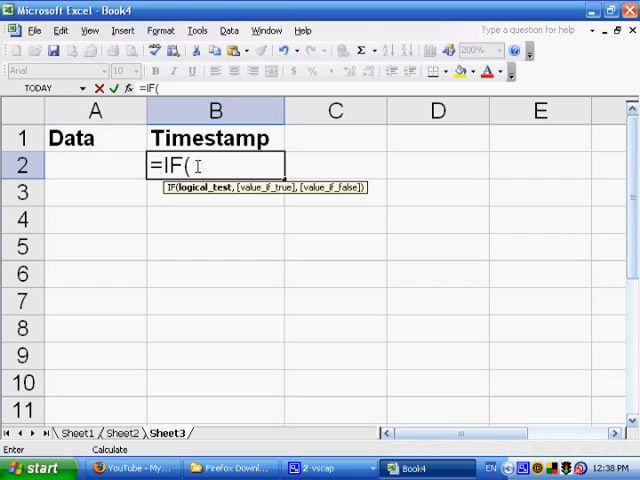
pyautogui.write('IS')
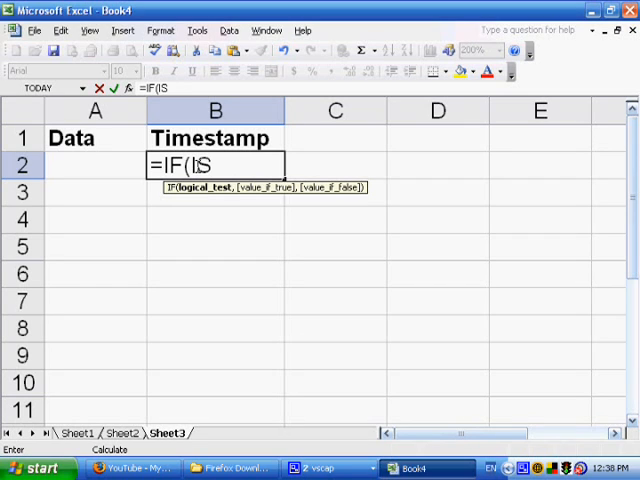
pyautogui.write('BLANK')
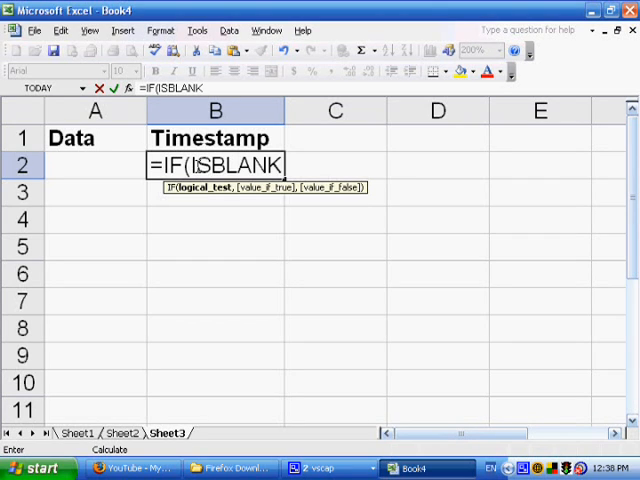
pyautogui.write('(')
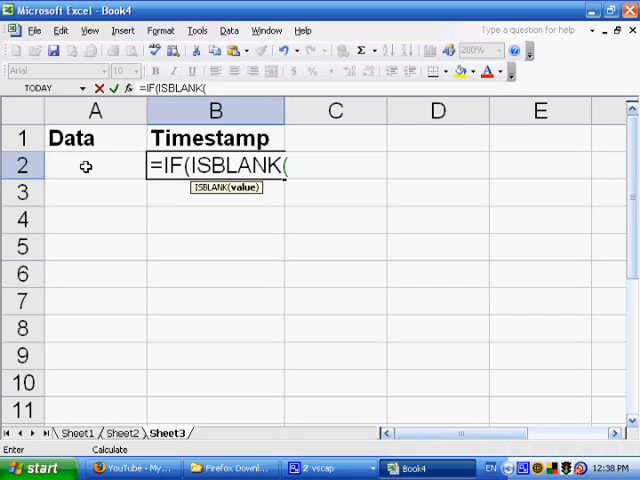
pyautogui.click(94, 166)
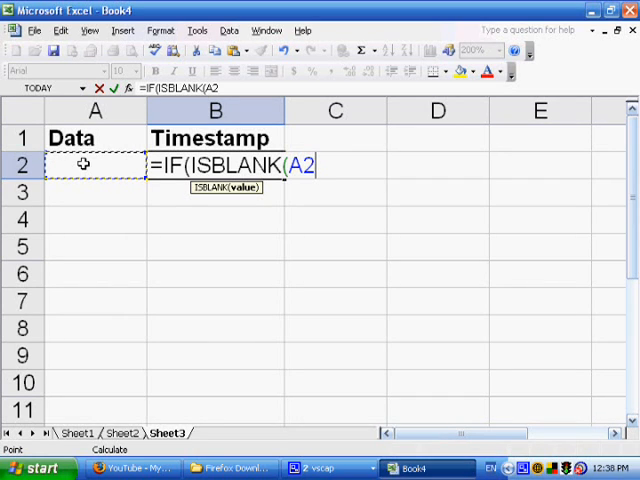
pyautogui.write(')')
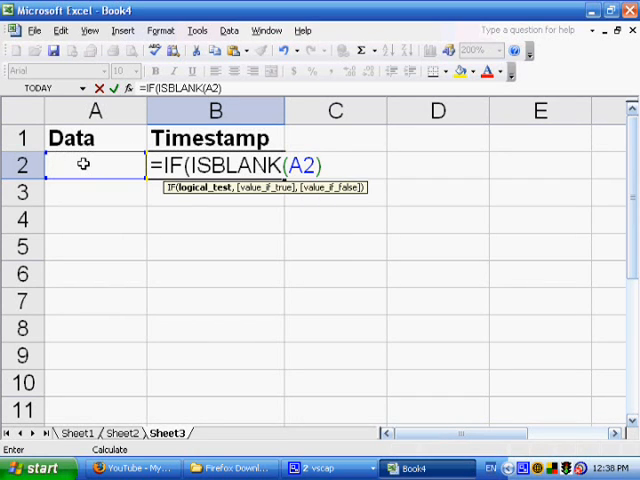
pyautogui.write(',')
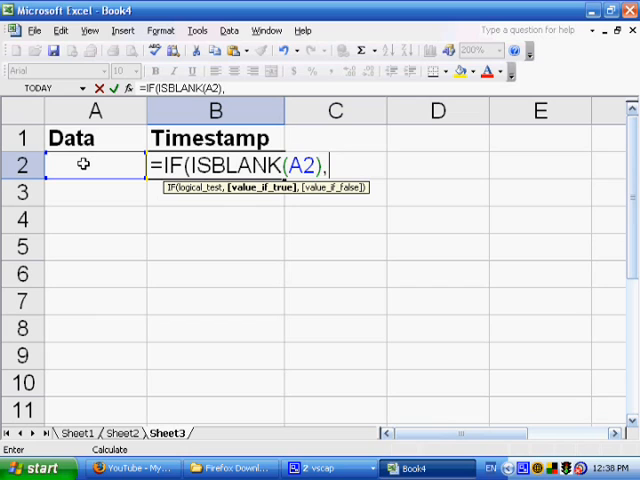
pyautogui.write('"')
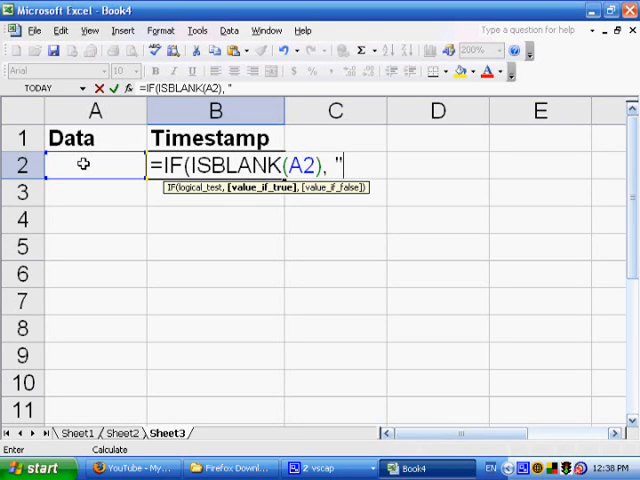
pyautogui.write('"')
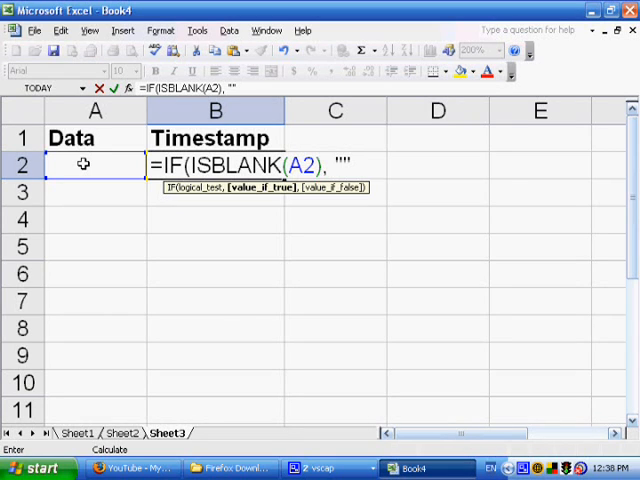
pyautogui.write(', IF')
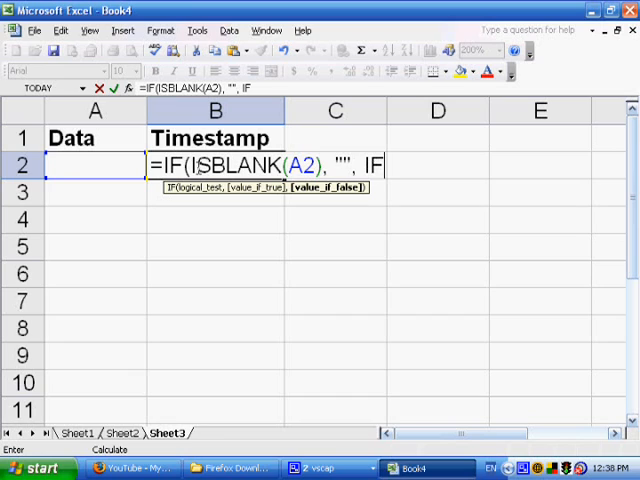
# Finish it with the nested IF(B2="", Now(), B2) so the timestamp persists
pyautogui.write('(')
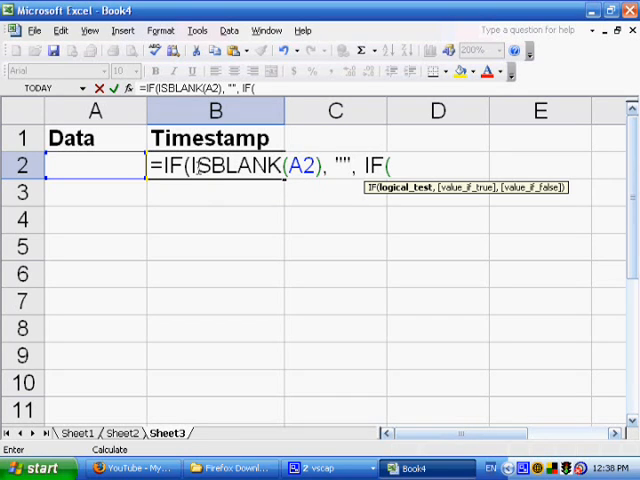
pyautogui.write('B2')
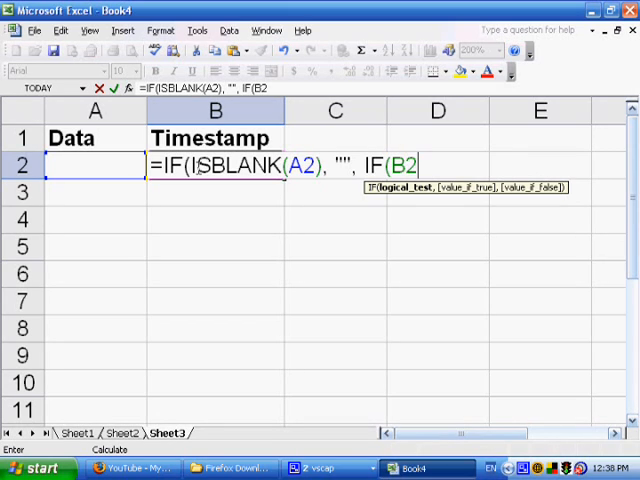
pyautogui.write('=')
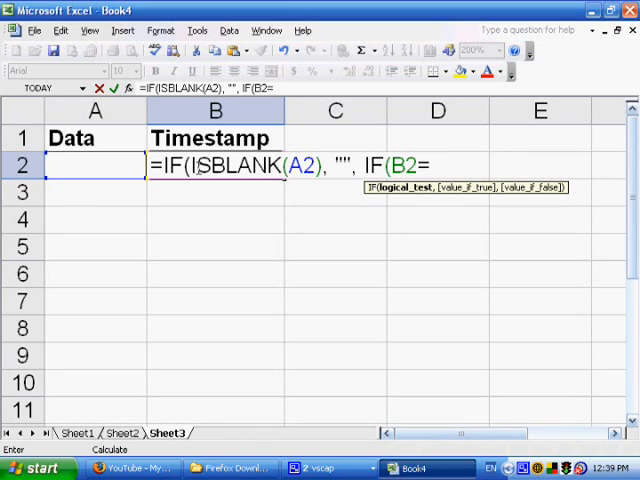
pyautogui.write('""')
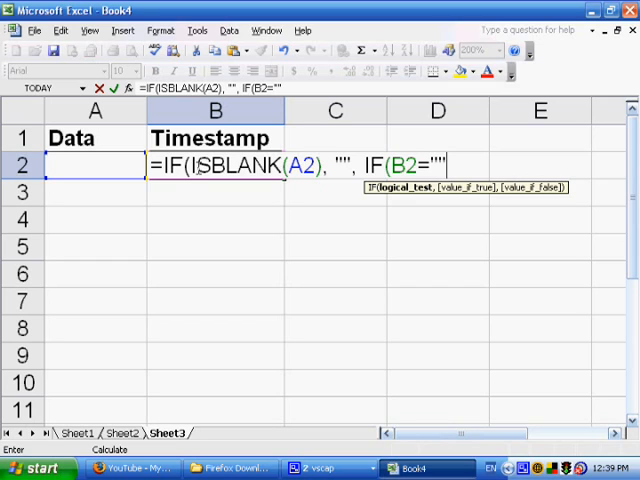
pyautogui.write(',')
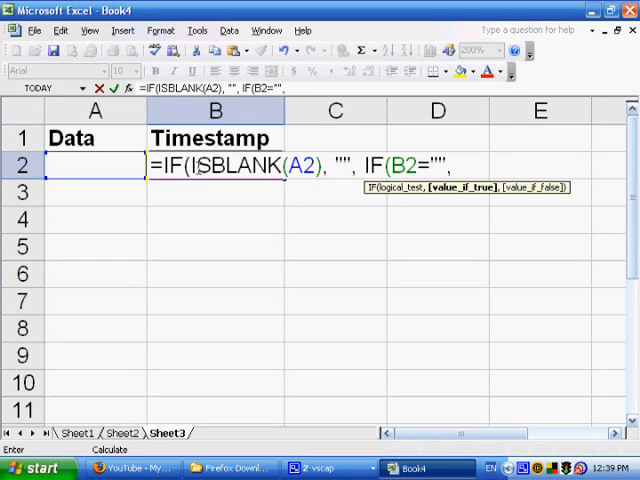
pyautogui.write('Now')
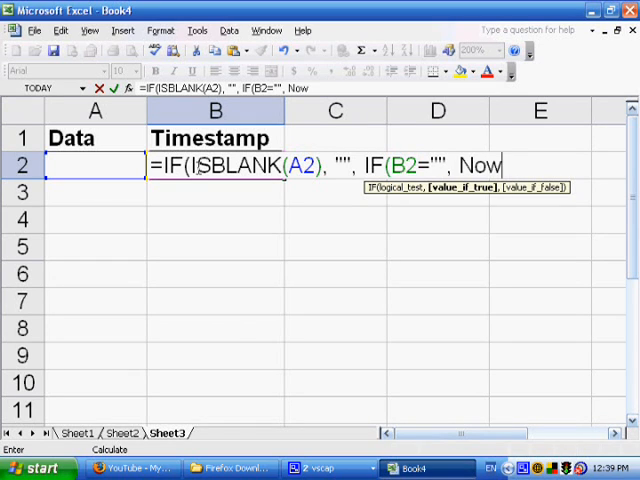
pyautogui.write('()')
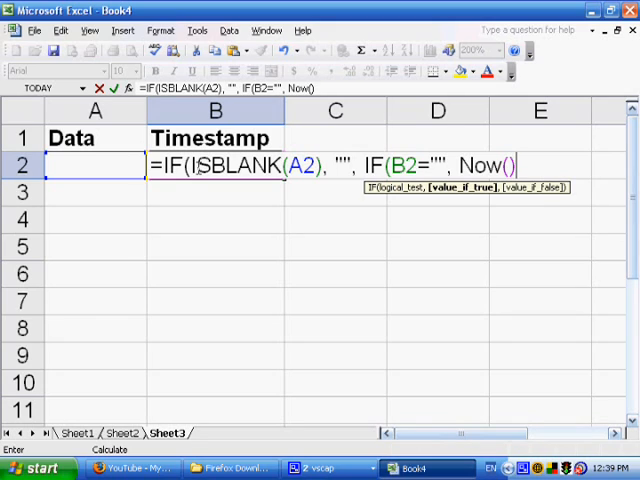
pyautogui.write(',')
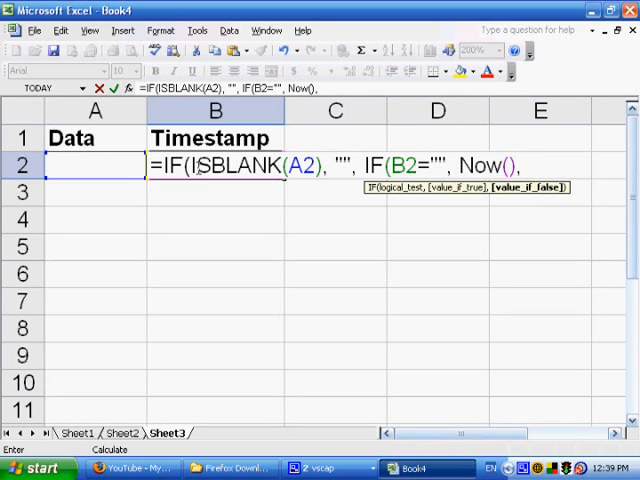
pyautogui.write('B')
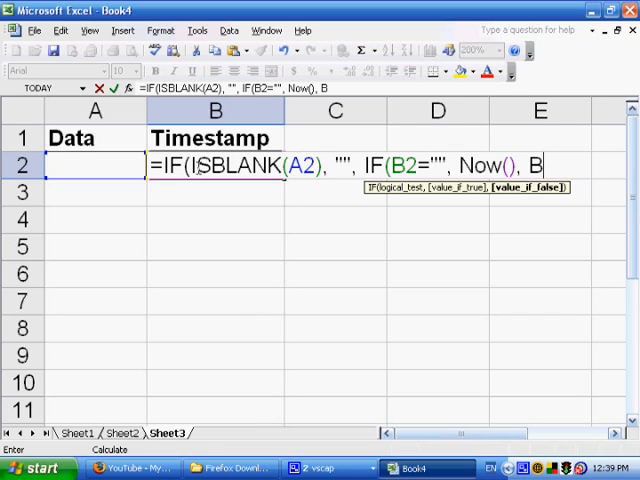
pyautogui.write('2')
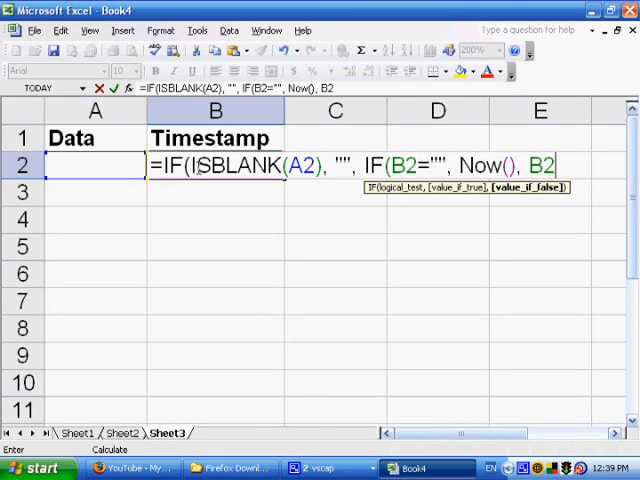
pyautogui.write(')')
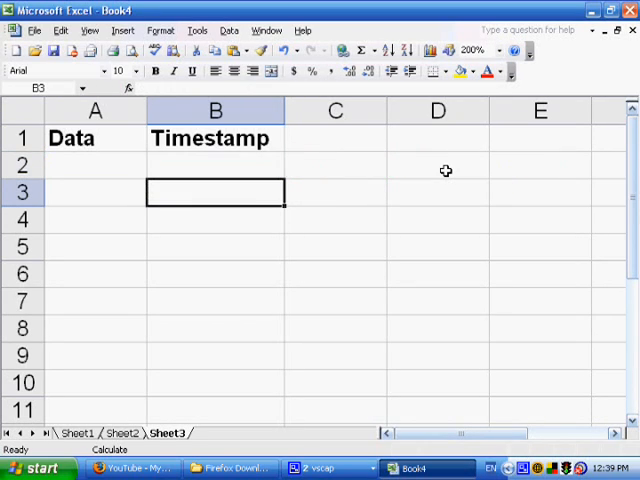
# Select the B2 timestamp formula to fill it down to B22, then scroll back up
pyautogui.click(215, 165)
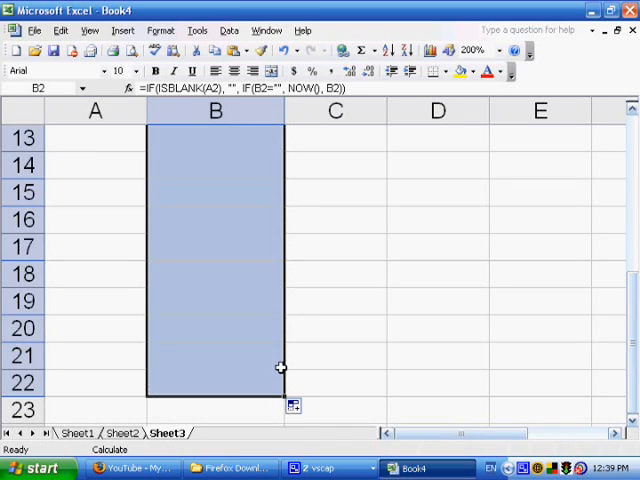
pyautogui.scroll(3)
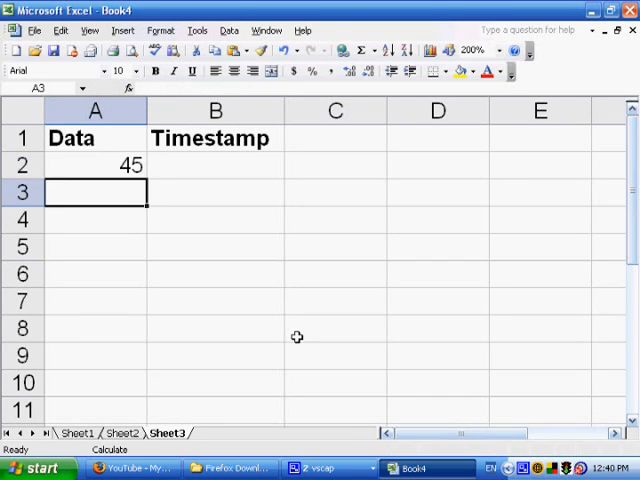
# Select B2 to confirm its 39351.5279 timestamp beside the 45
pyautogui.click(215, 165)
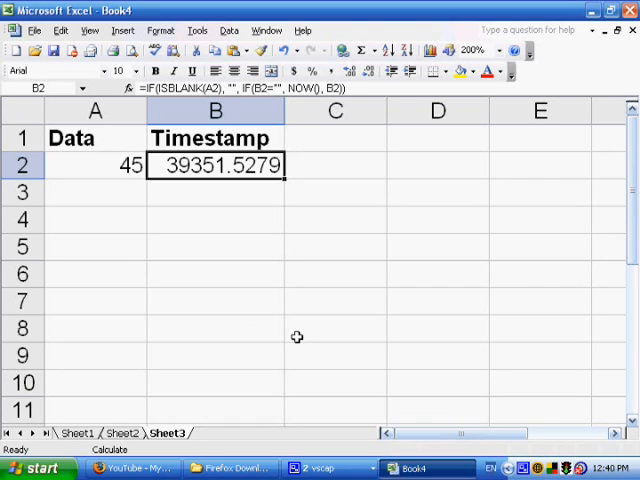
pyautogui.moveTo(209, 259)
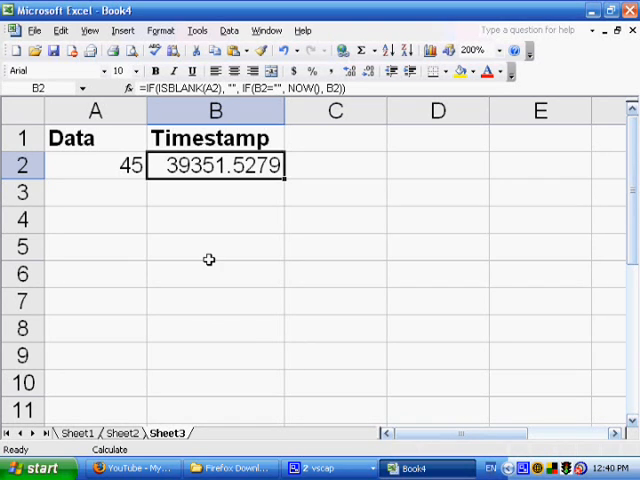
pyautogui.moveTo(209, 305)
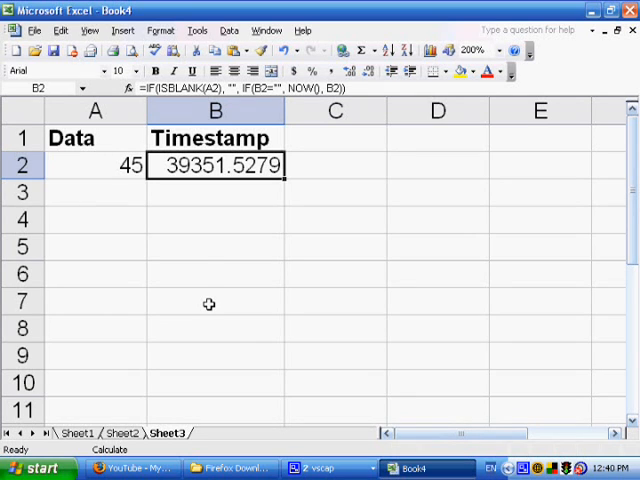
pyautogui.moveTo(209, 267)
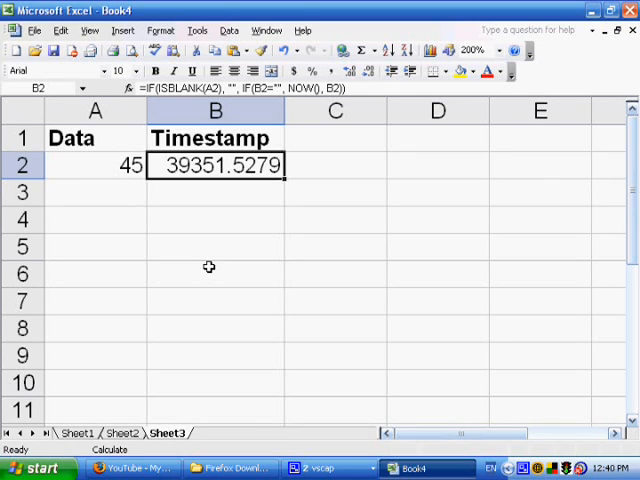
pyautogui.moveTo(232, 165)
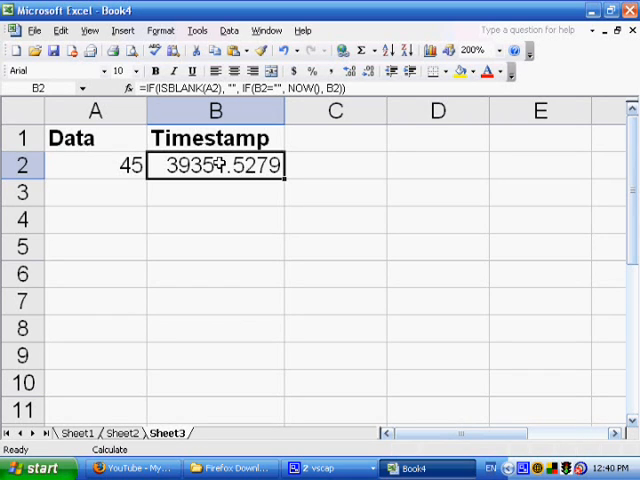
# Apply a date number format to the Timestamp column through Format Cells
pyautogui.click(161, 30)
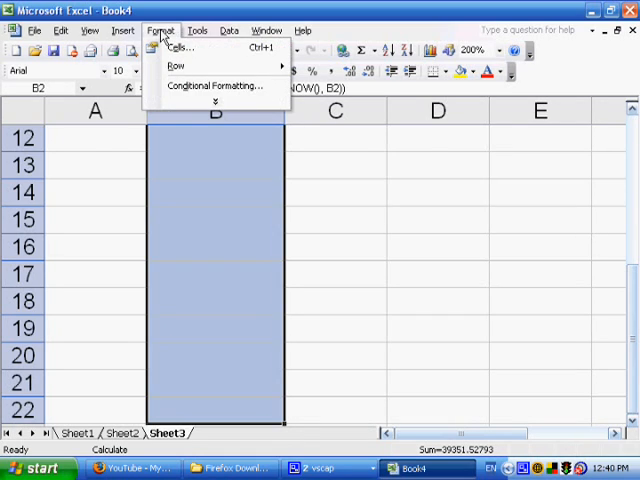
pyautogui.click(182, 47)
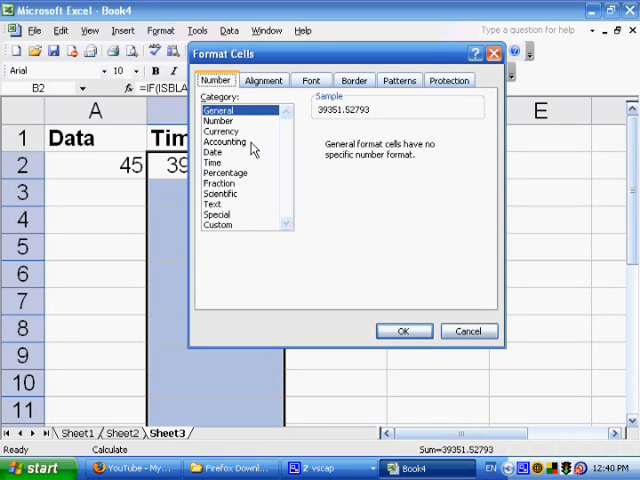
pyautogui.moveTo(223, 158)
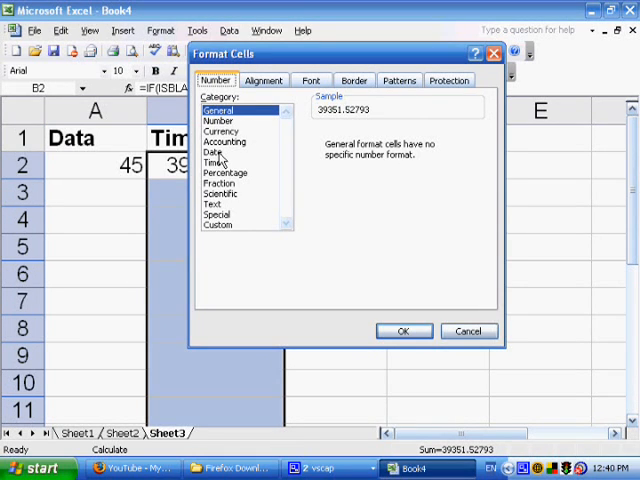
pyautogui.click(404, 331)
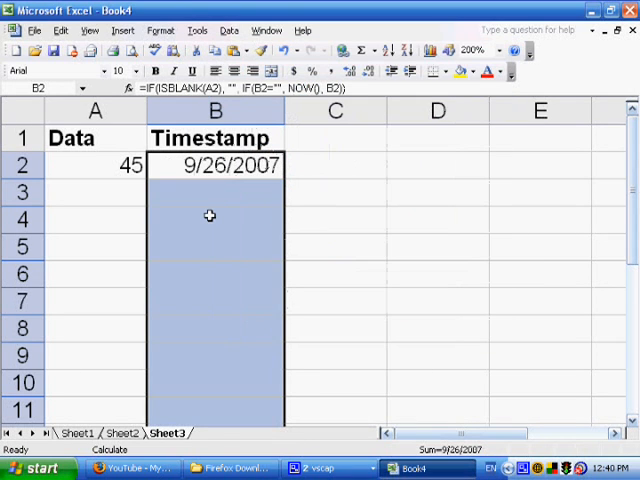
# Reformat the column with the Custom m/d/yyyy h:mm date-time type
pyautogui.click(197, 29)
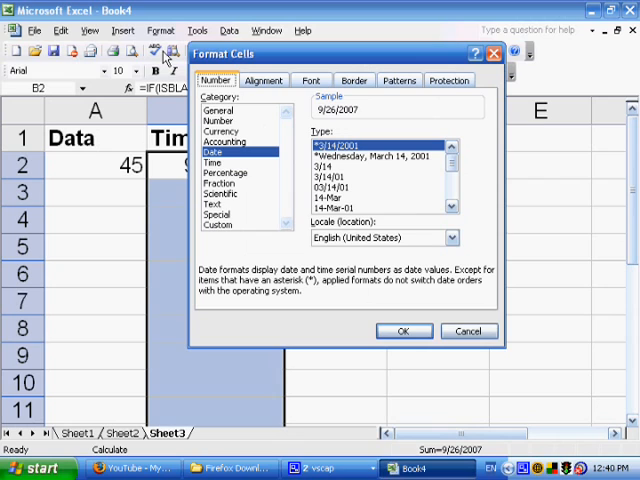
pyautogui.moveTo(227, 167)
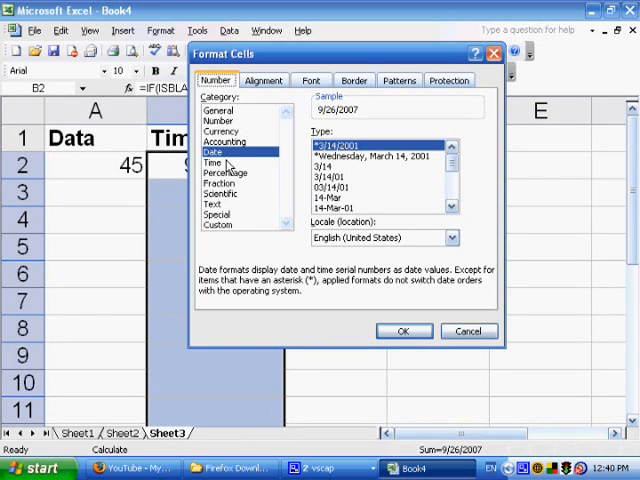
pyautogui.click(212, 162)
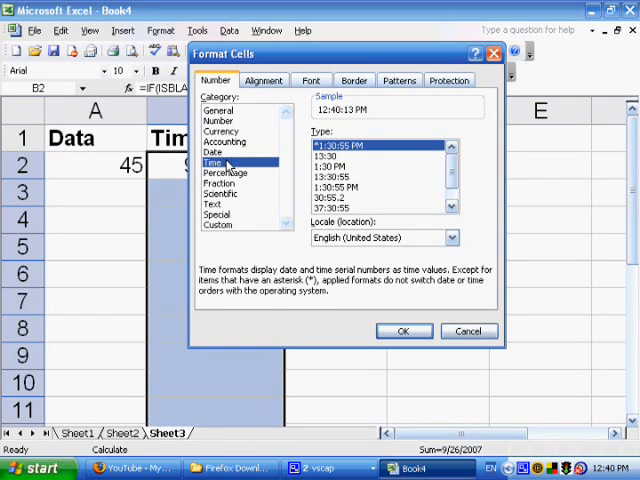
pyautogui.click(210, 153)
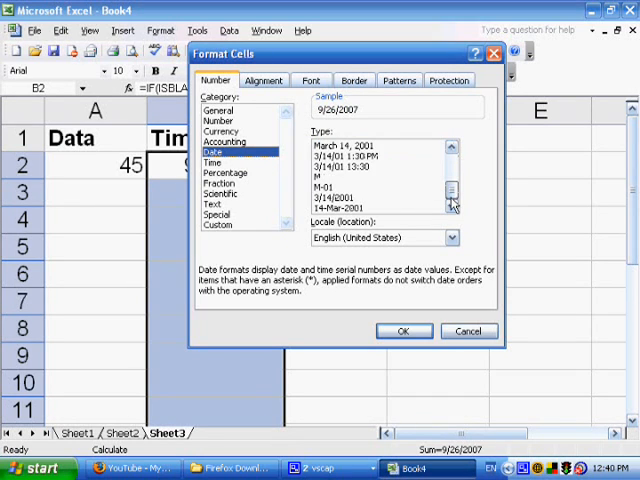
pyautogui.click(214, 161)
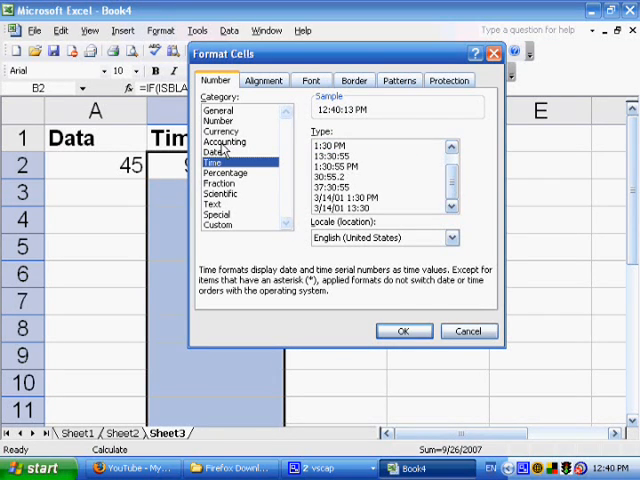
pyautogui.click(216, 152)
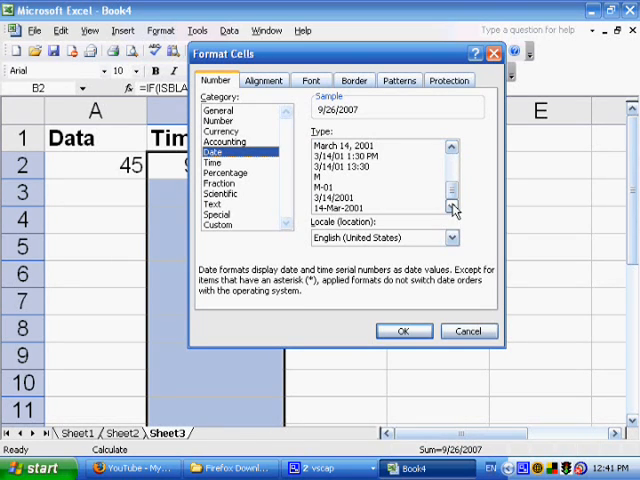
pyautogui.moveTo(427, 190)
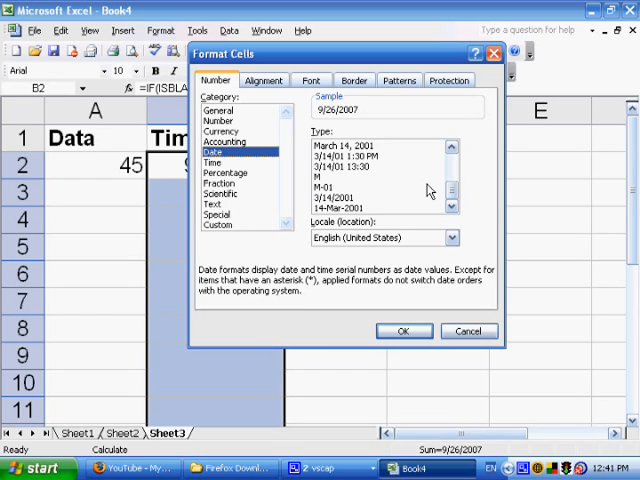
pyautogui.moveTo(258, 165)
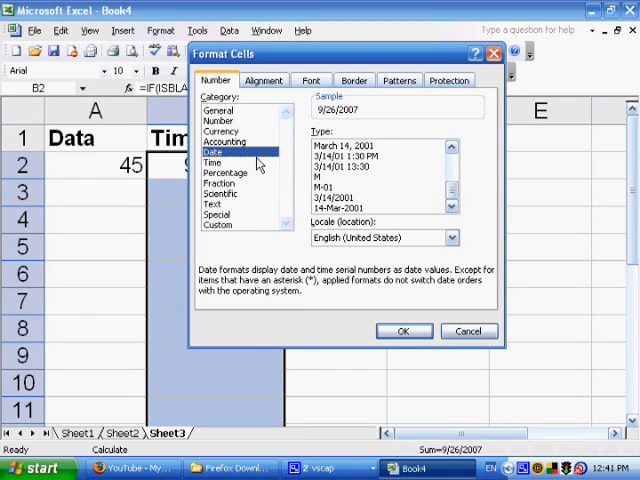
pyautogui.click(219, 224)
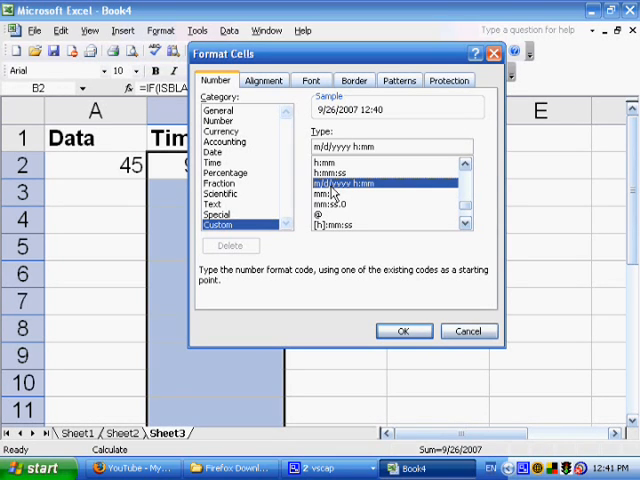
pyautogui.moveTo(390, 242)
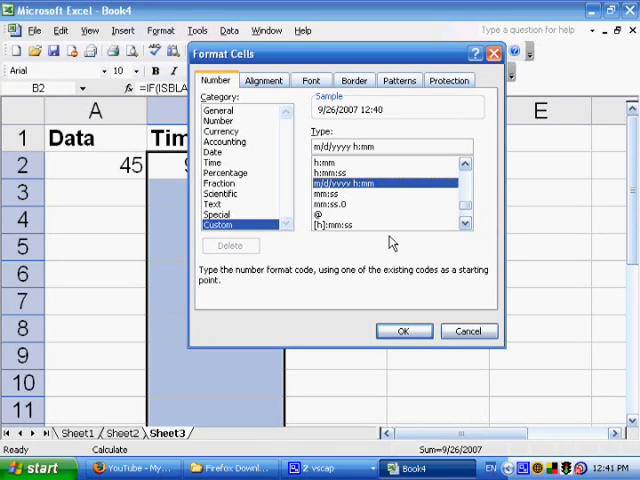
pyautogui.click(404, 331)
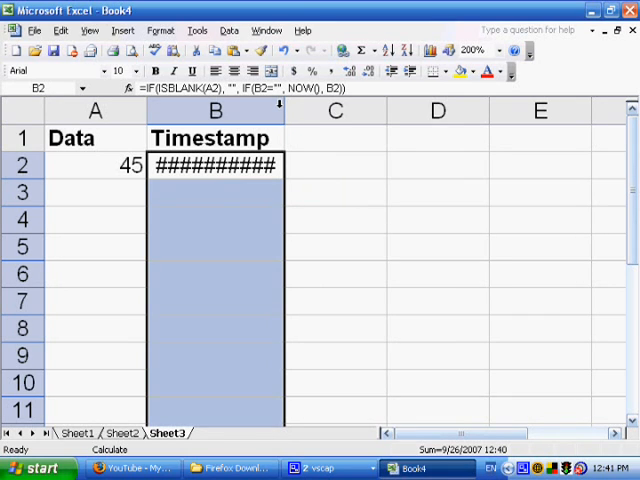
# Widen column B so B2 displays 9/26/2007 12:40 in full
pyautogui.moveTo(283, 110); pyautogui.dragTo(348, 110)
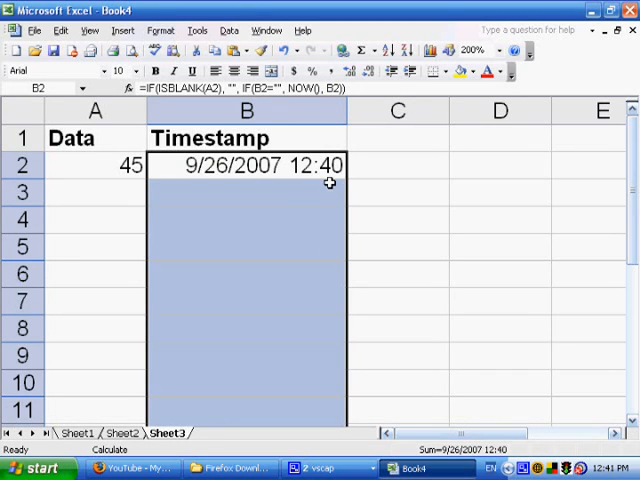
pyautogui.moveTo(376, 201)
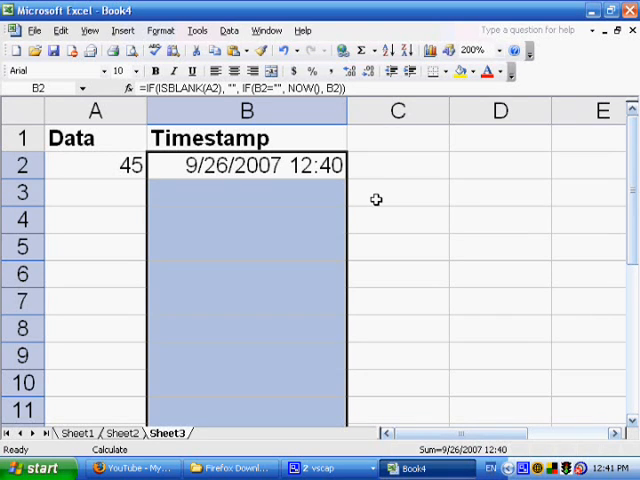
# In Tools > Options, set calculation to Automatic with Iteration enabled
pyautogui.click(397, 192)
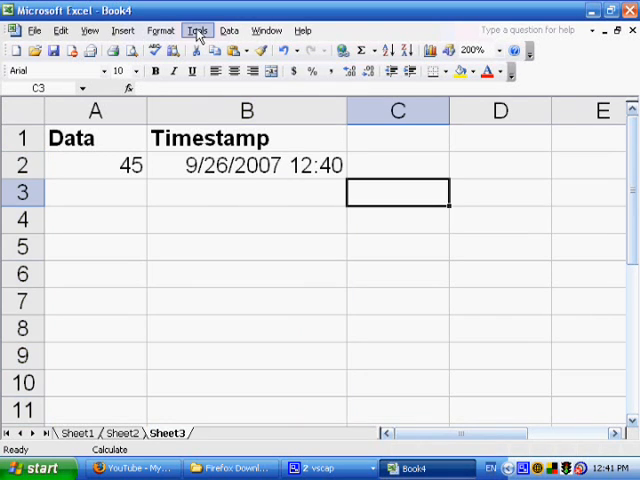
pyautogui.click(197, 30)
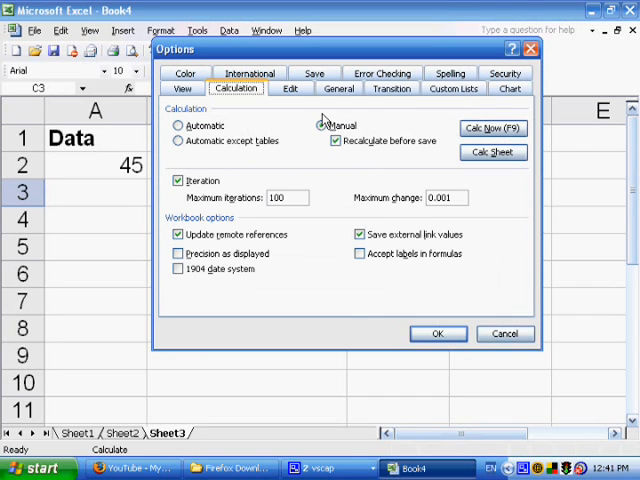
pyautogui.click(177, 125)
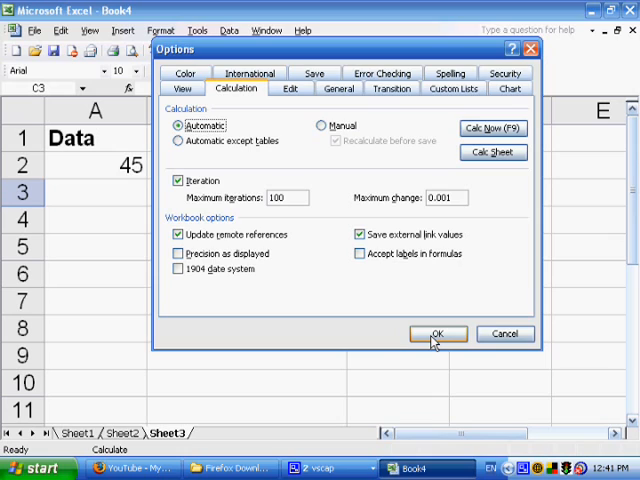
pyautogui.click(437, 334)
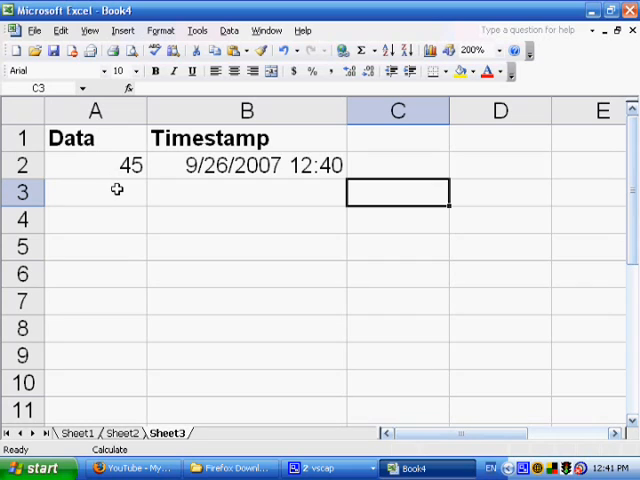
pyautogui.moveTo(491, 350)
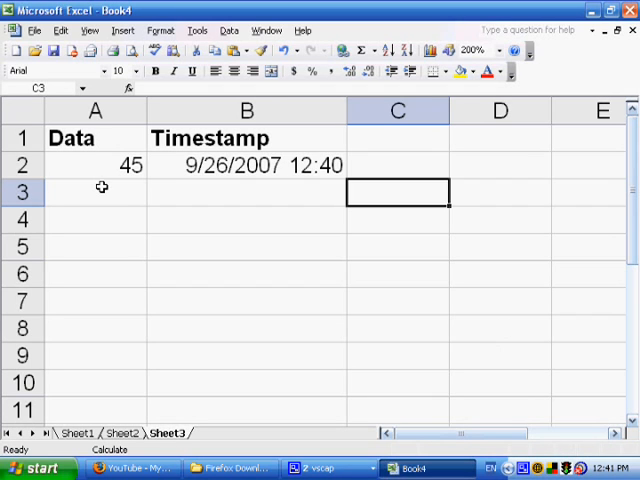
# Enter 3 in A3, then check B3 stamps 12:42 while B2 stays 12:40
pyautogui.click(95, 192)
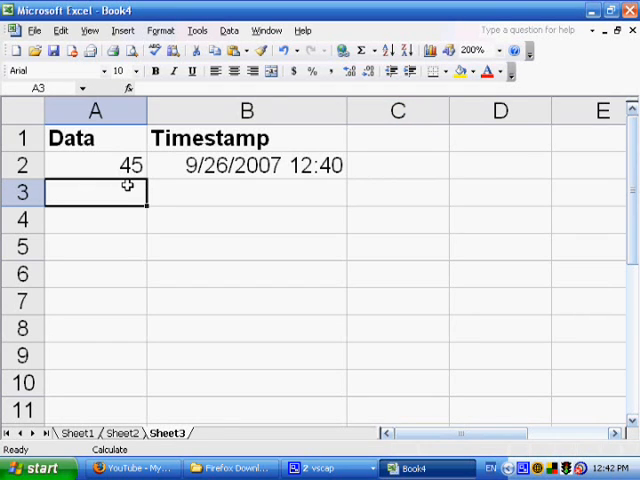
pyautogui.write('3')
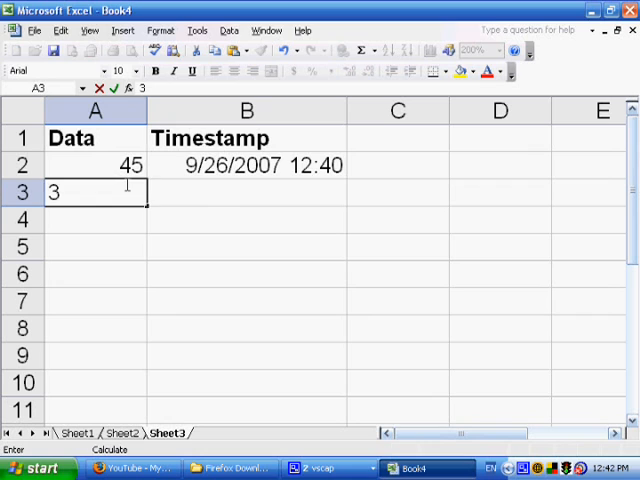
pyautogui.press('Return')
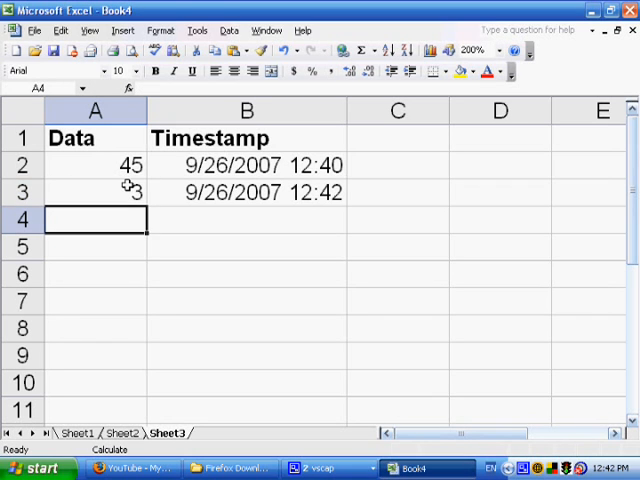
pyautogui.click(246, 192)
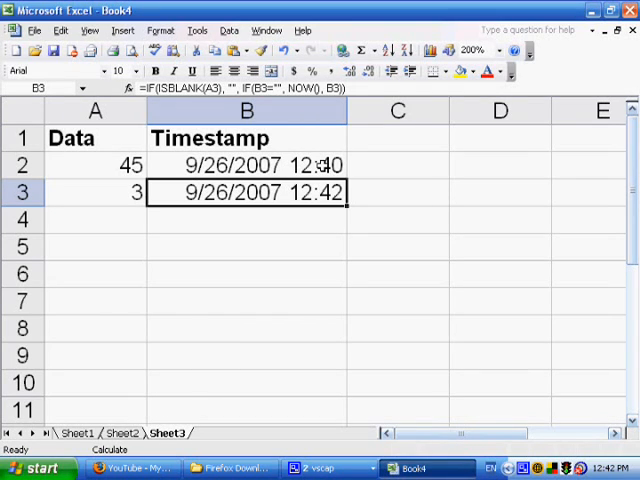
pyautogui.click(245, 165)
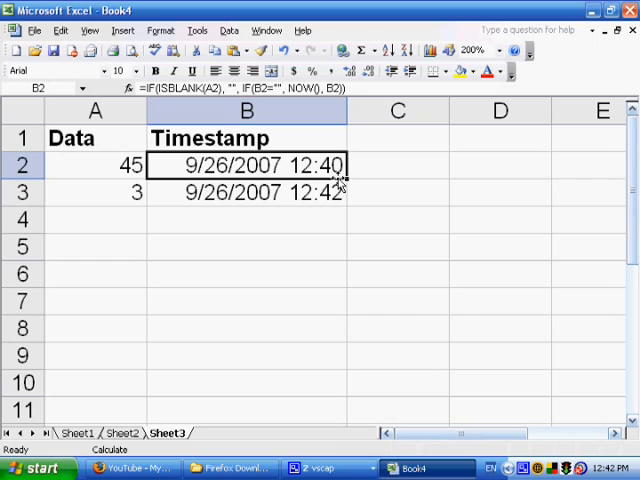
pyautogui.moveTo(285, 165)
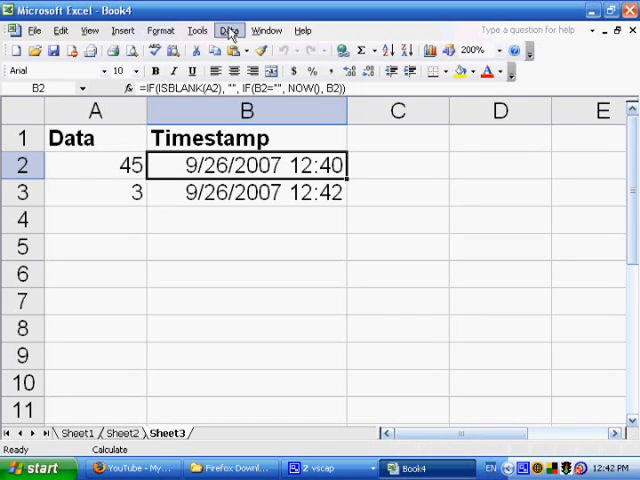
# Insert worksheet Sheet4 from the Sheet3 tab menu and zoom it to 200%
pyautogui.rightClick(152, 433)
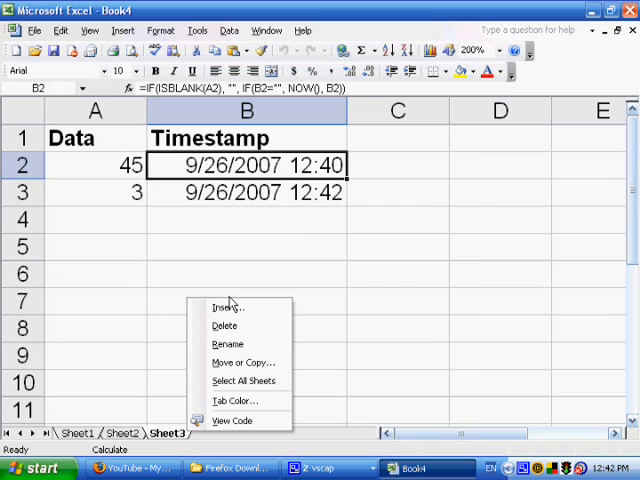
pyautogui.click(228, 307)
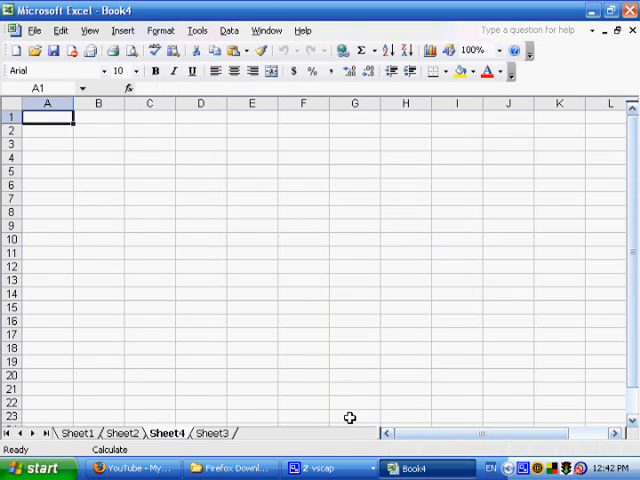
pyautogui.moveTo(178, 425)
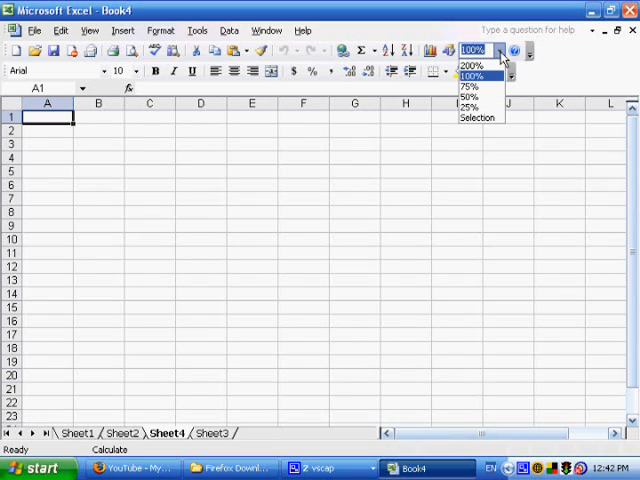
pyautogui.click(471, 64)
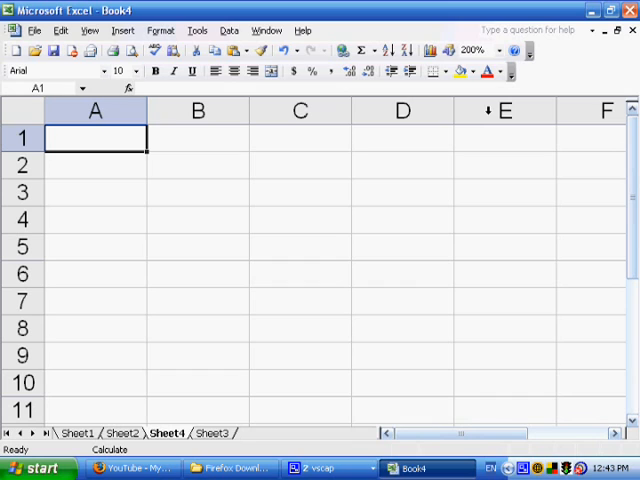
# Put 'Sales for this month' in A1 and Bill, Jill, Wendy, Bob, Jake in A3:A7
pyautogui.write('S')
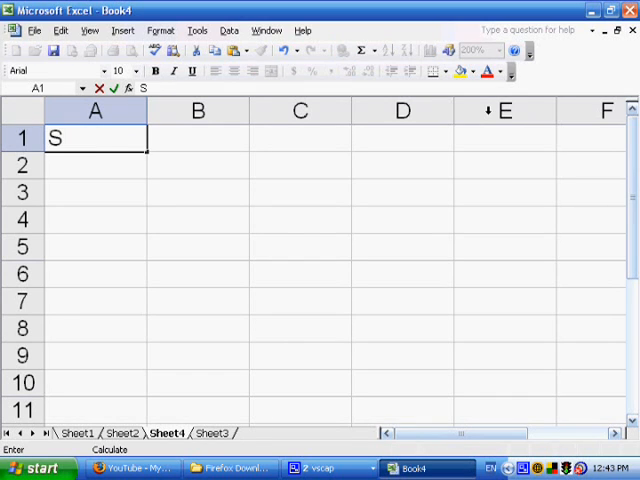
pyautogui.write('ales for this month')
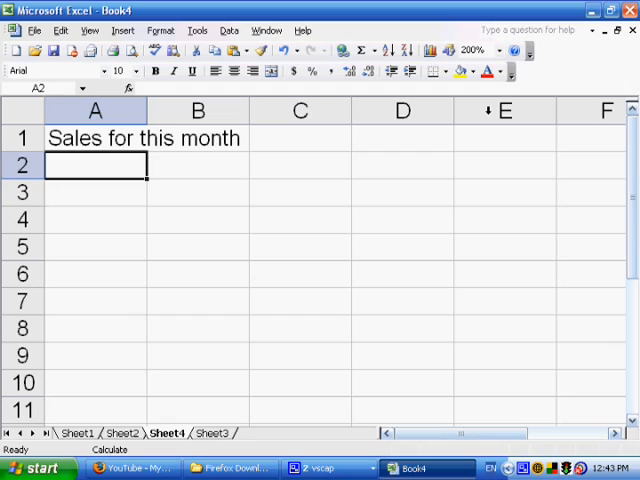
pyautogui.click(94, 192)
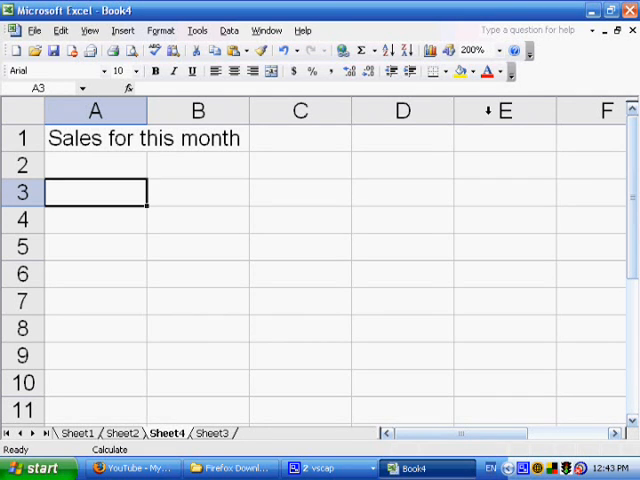
pyautogui.write('Jill')
pyautogui.click(96, 274)
pyautogui.write('Bo')
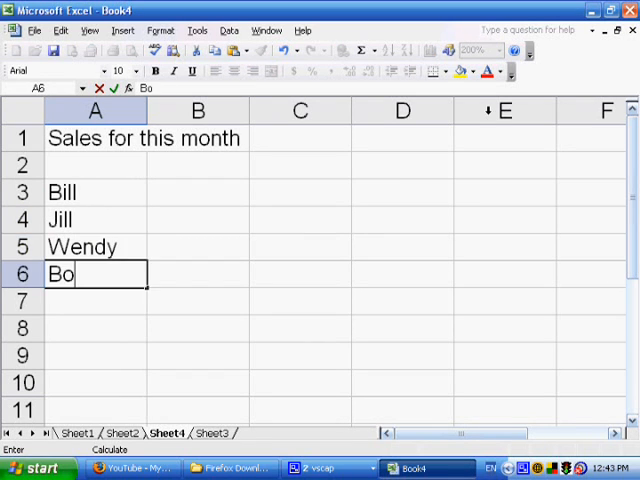
pyautogui.write('Jake')
pyautogui.click(198, 192)
pyautogui.write('$')
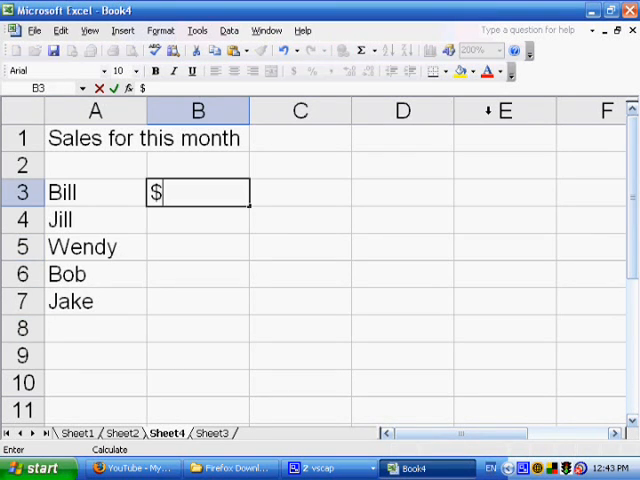
# Enter sales of $50,000, $60,000 and $42,541 for Bill, Jill and Wendy
pyautogui.write('50,000')
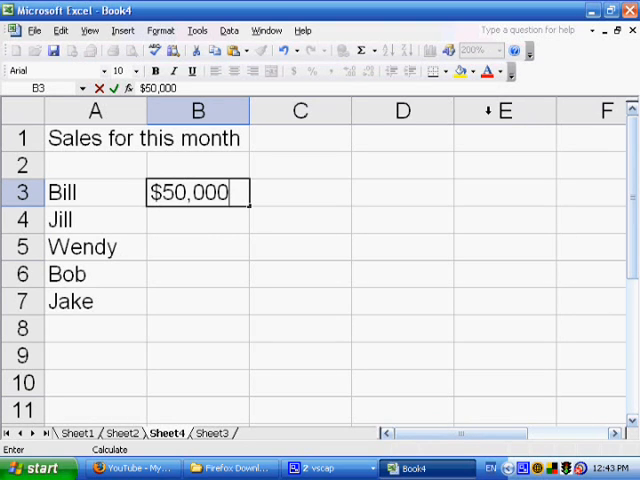
pyautogui.press('Return')
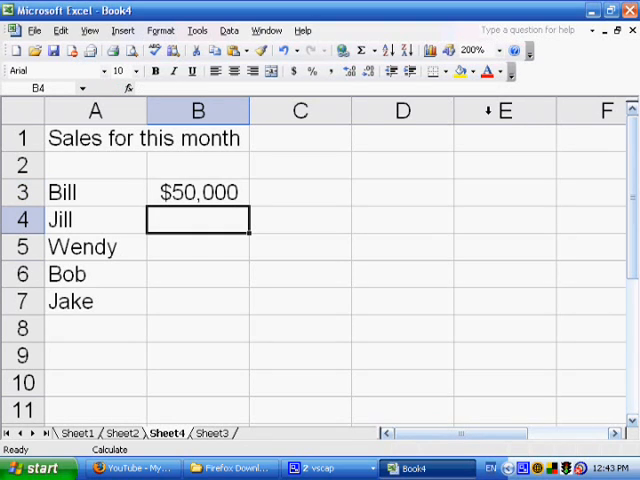
pyautogui.write('$')
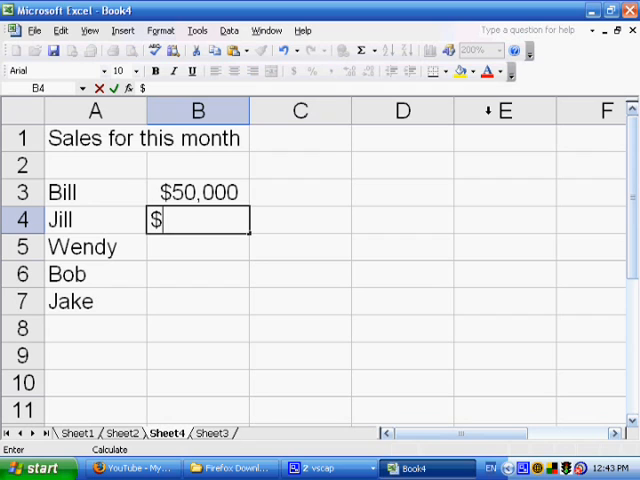
pyautogui.write('60,000')
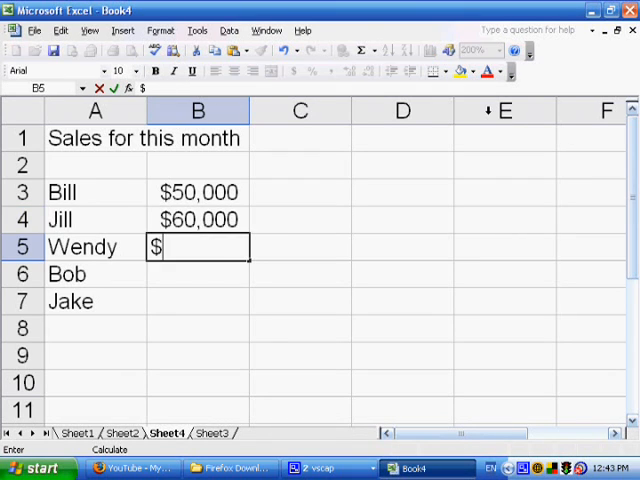
pyautogui.write('42,')
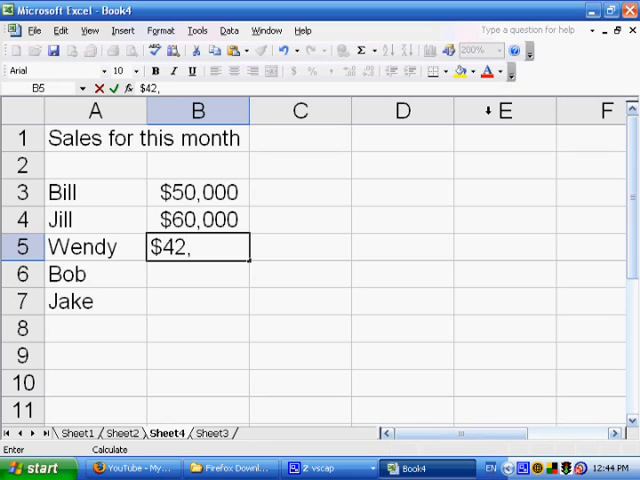
pyautogui.write('541')
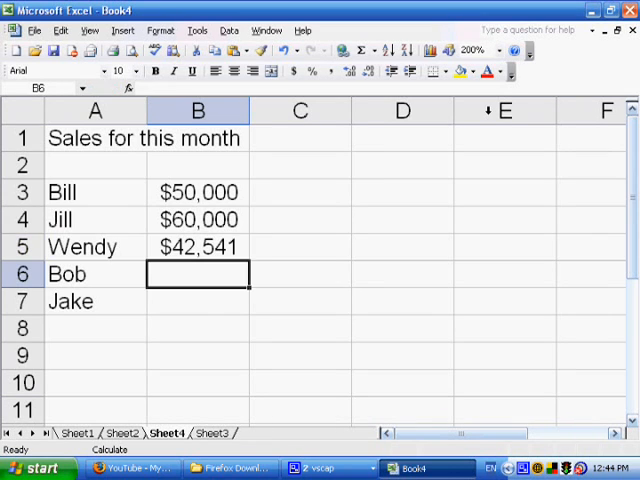
# Enter $43,122 and $12,000 for Bob and Jake, and bold the names
pyautogui.write('$43.')
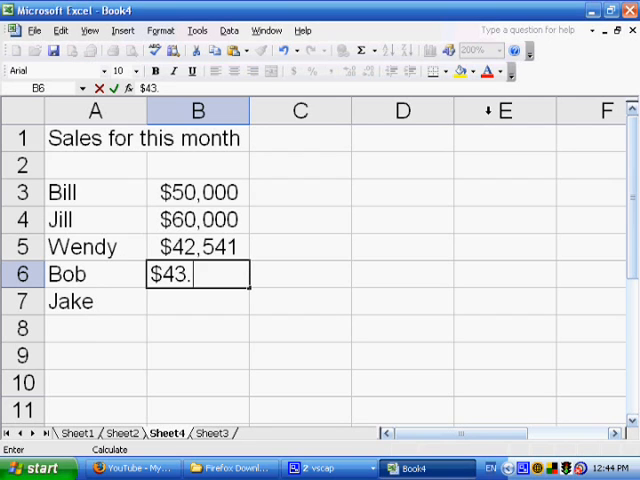
pyautogui.write('12')
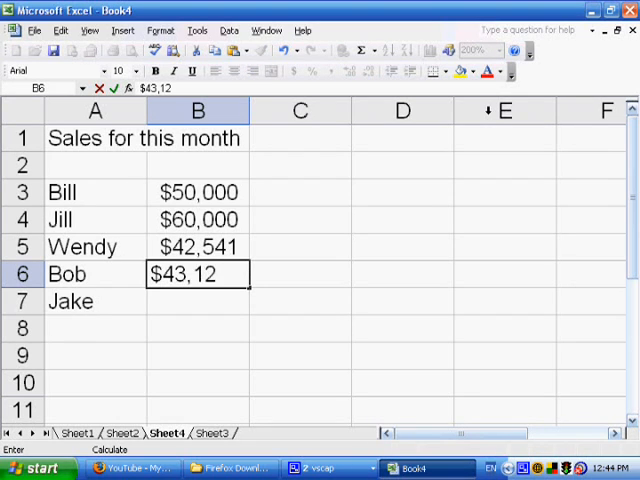
pyautogui.press('Return')
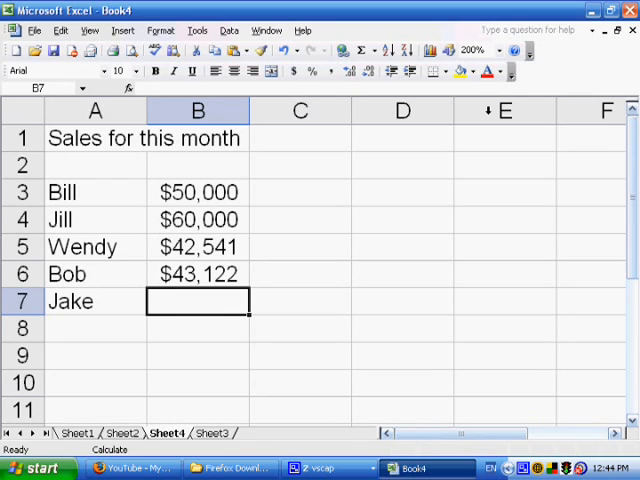
pyautogui.write('$12,000')
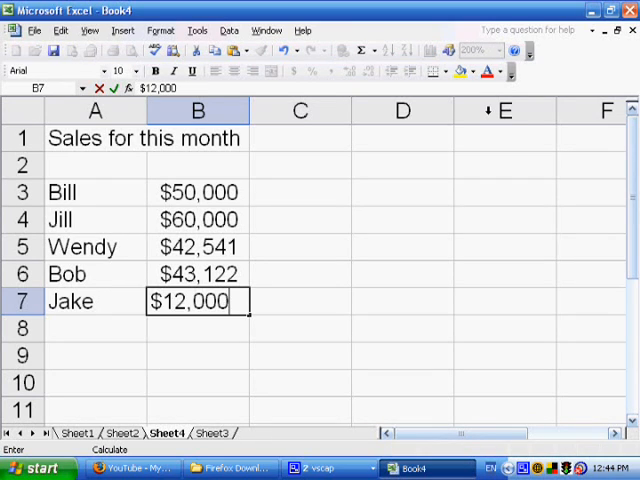
pyautogui.press('Return')
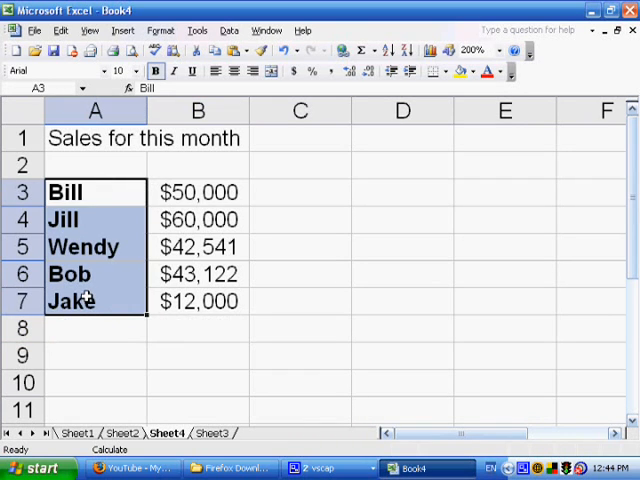
pyautogui.click(95, 328)
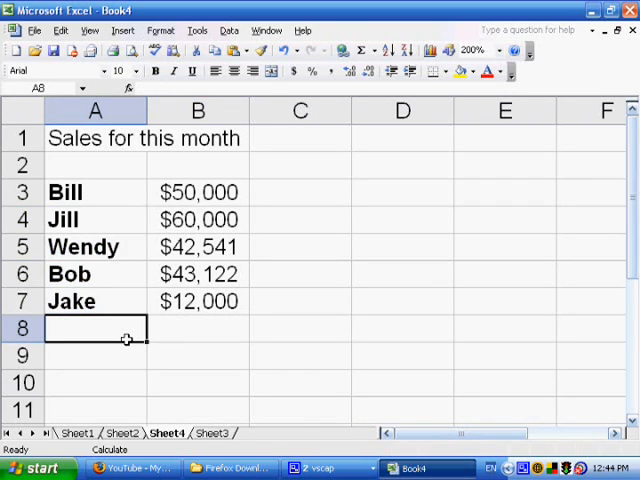
pyautogui.moveTo(338, 140)
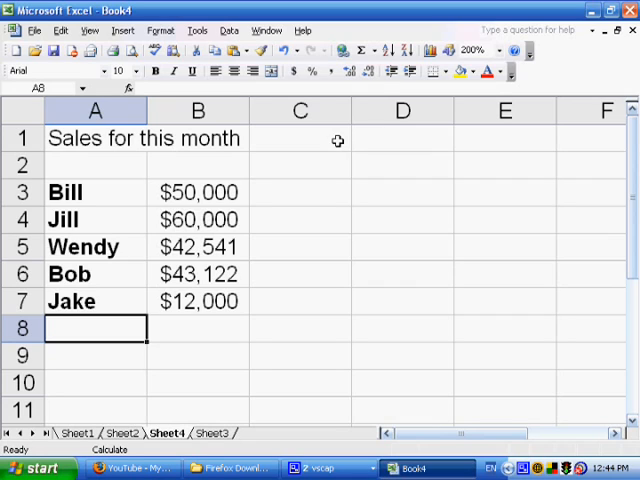
# Type a bold 'All time high' heading in E1, then select B3:B7 and D1
pyautogui.click(504, 138)
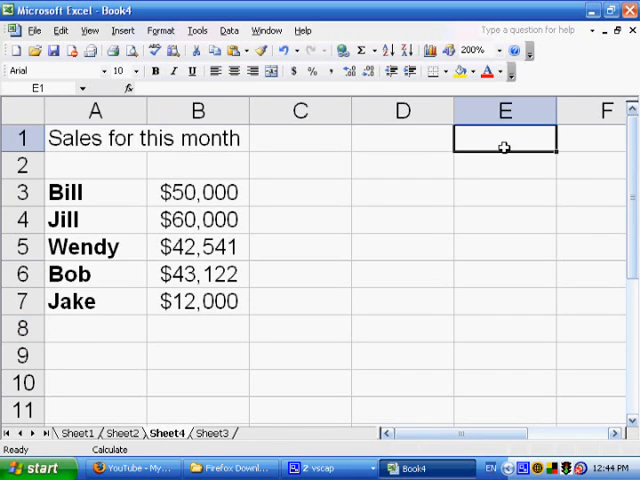
pyautogui.write('All time high')
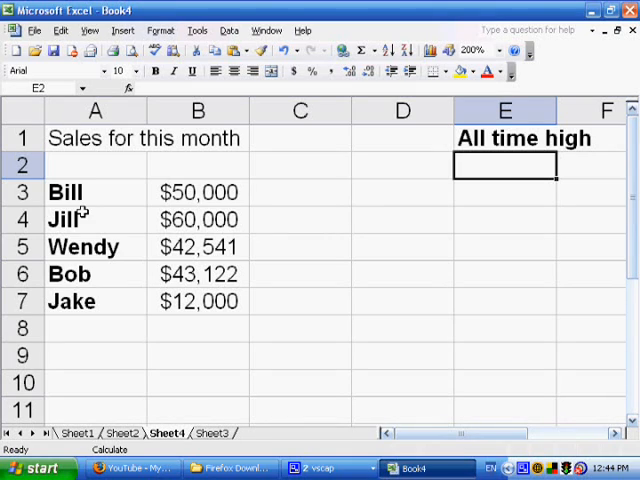
pyautogui.moveTo(185, 292)
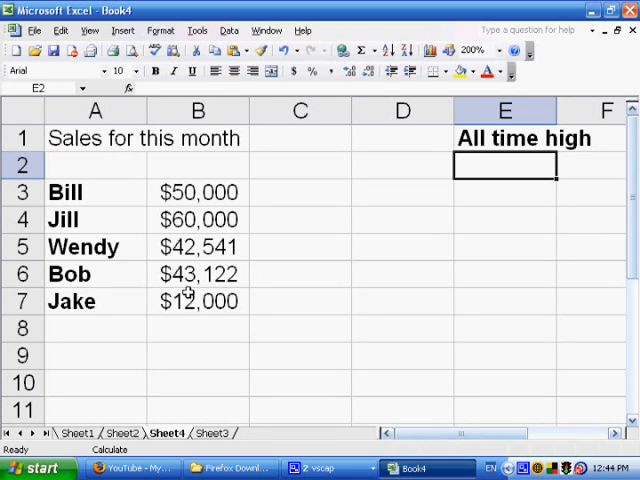
pyautogui.moveTo(198, 192); pyautogui.dragTo(198, 301)
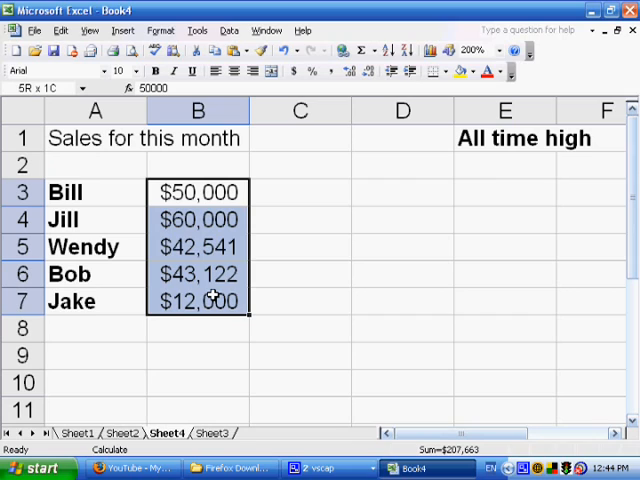
pyautogui.click(197, 192)
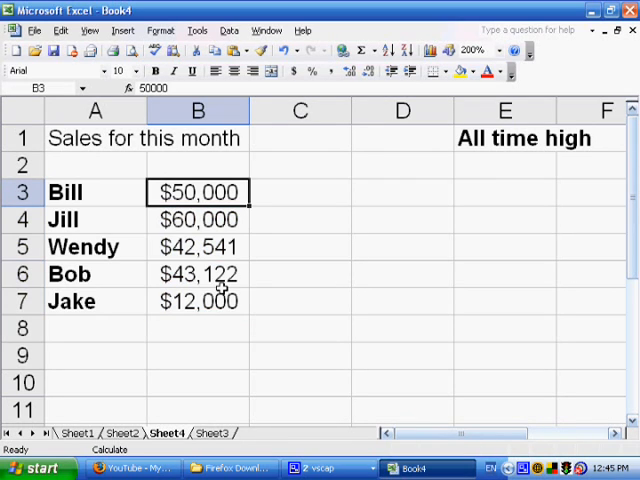
pyautogui.click(198, 301)
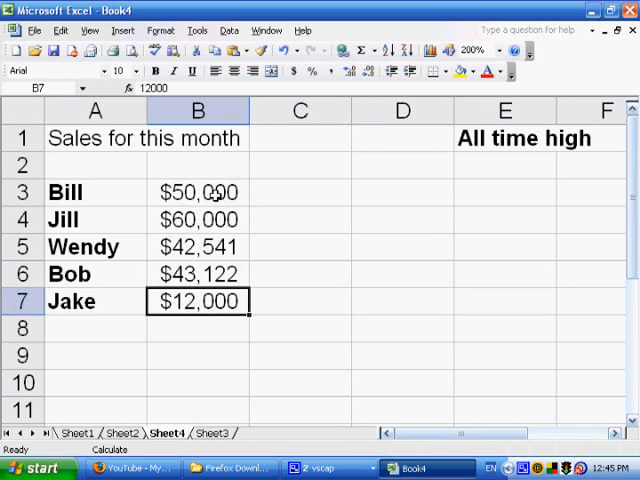
pyautogui.moveTo(391, 134)
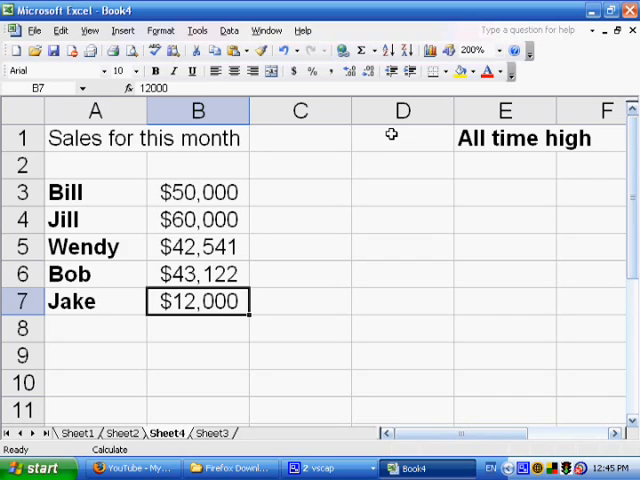
pyautogui.click(401, 138)
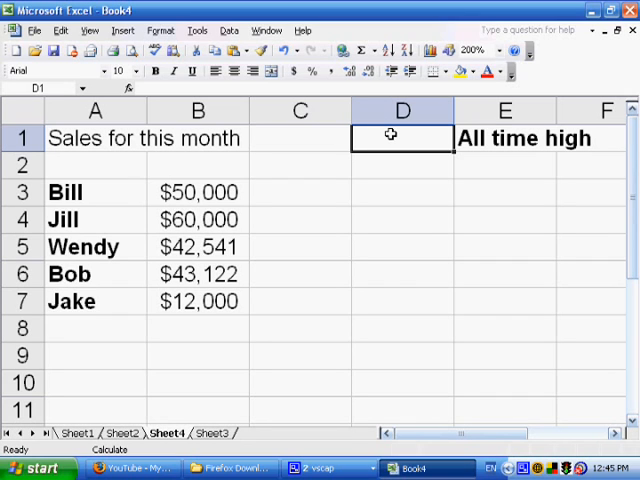
# Discard the dollar amounts typed into D1 so a formula can start there
pyautogui.write('$')
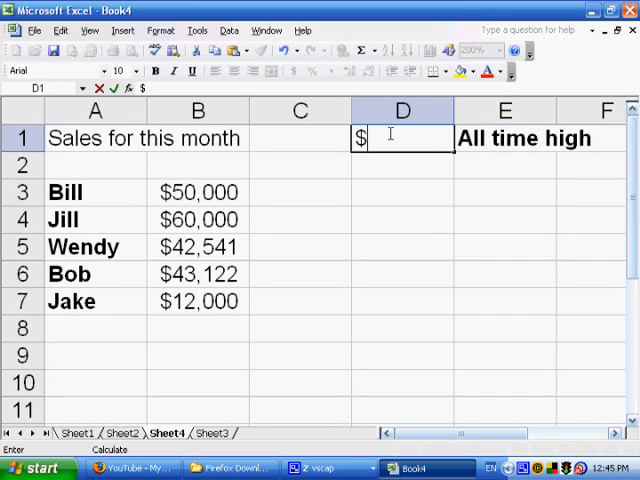
pyautogui.write('10,00')
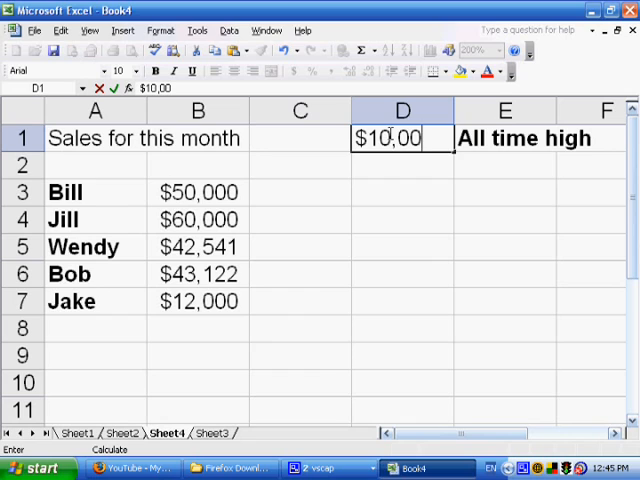
pyautogui.press('Return')
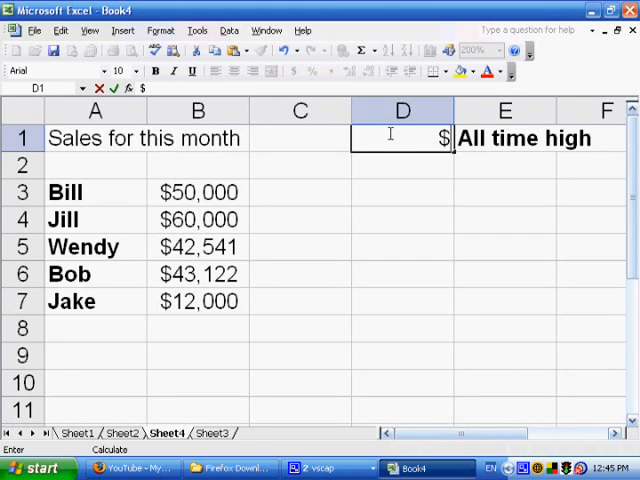
pyautogui.write('100,')
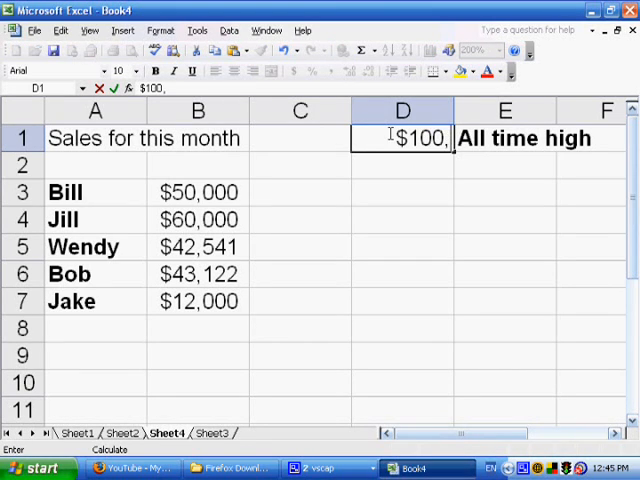
pyautogui.press('Return')
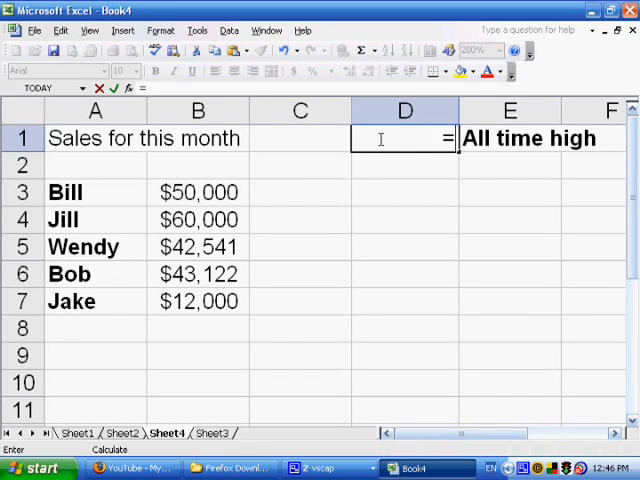
# Enter =MAX(B3:B7, D1) in D1, displaying $60,000 as the all-time high
pyautogui.write('MAX')
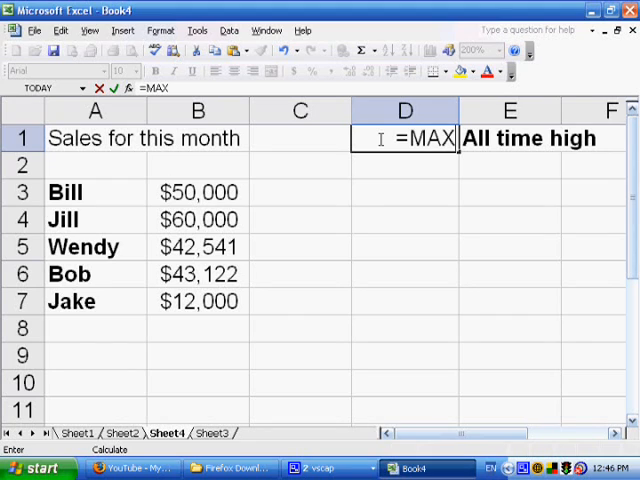
pyautogui.write('(')
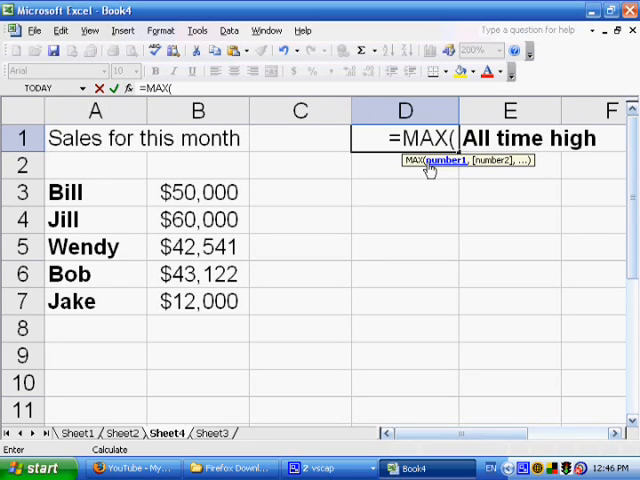
pyautogui.moveTo(481, 245)
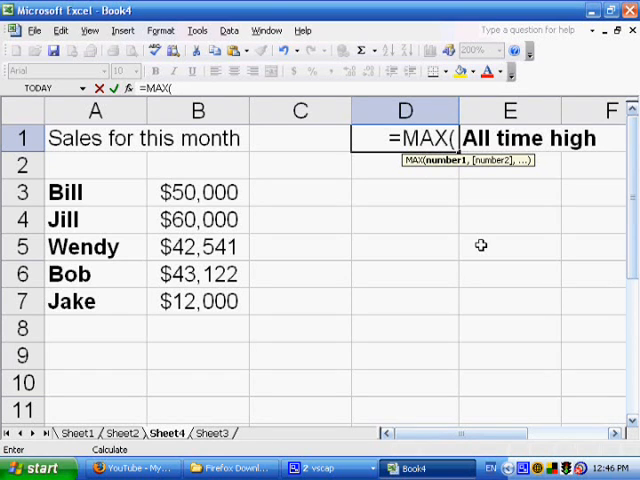
pyautogui.moveTo(170, 192)
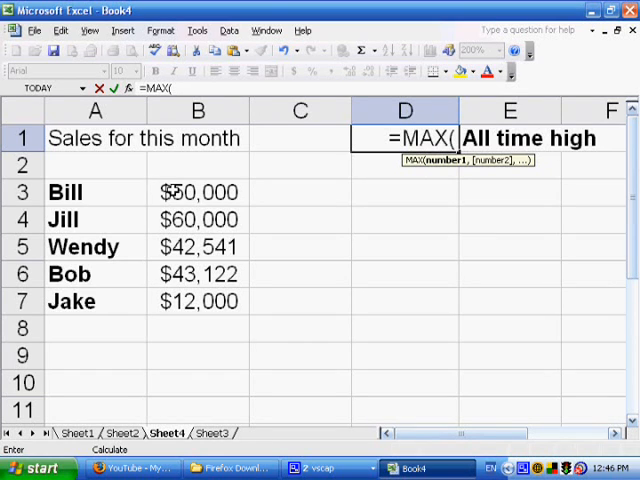
pyautogui.moveTo(197, 192); pyautogui.dragTo(197, 301)
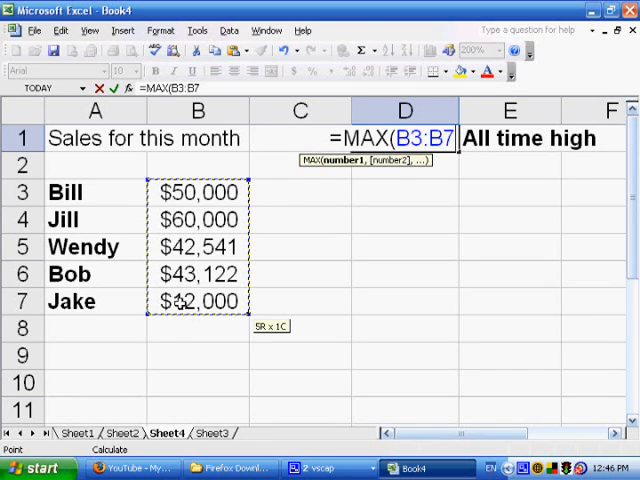
pyautogui.write(', D1)')
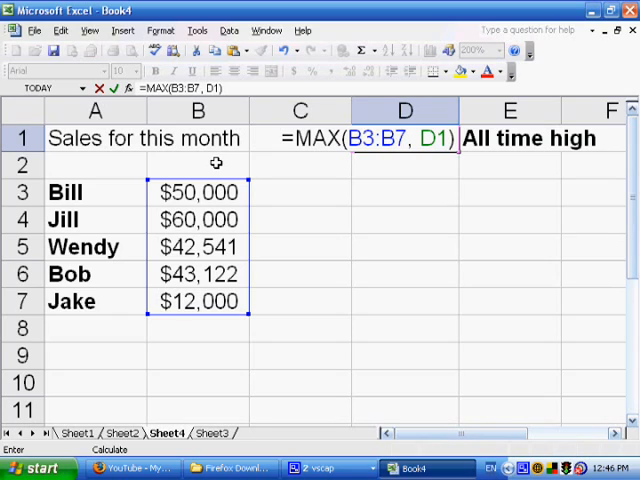
pyautogui.press('Return')
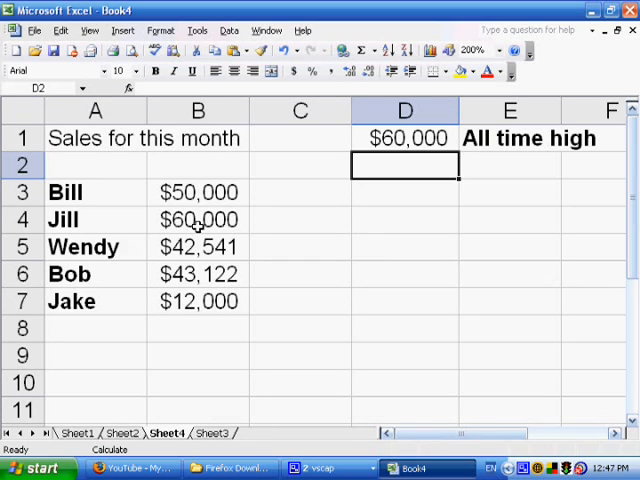
pyautogui.moveTo(195, 166)
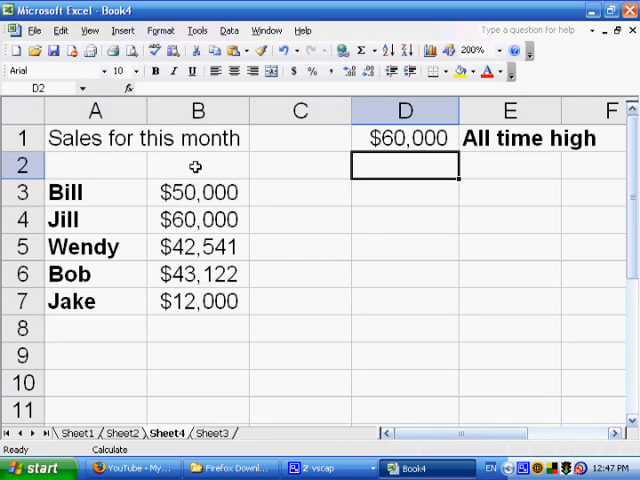
# Change B3:B7 to $10,000, $12,000, $20,000, $30,000 and $12,000
pyautogui.click(197, 192)
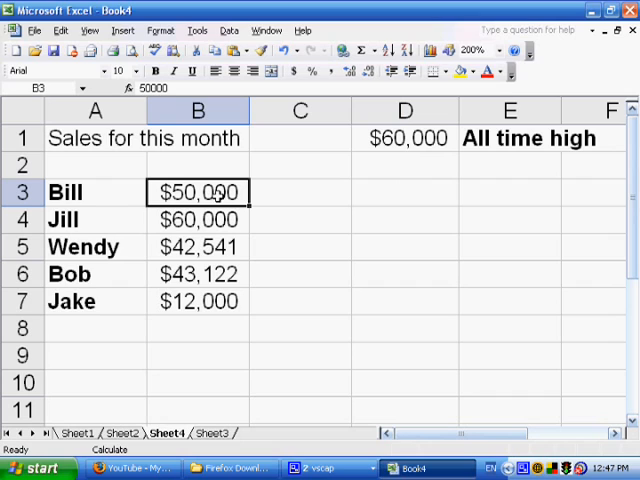
pyautogui.moveTo(40, 88)
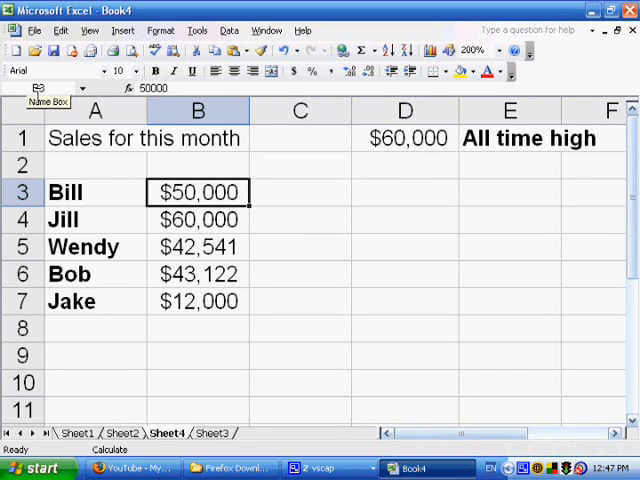
pyautogui.write('$10')
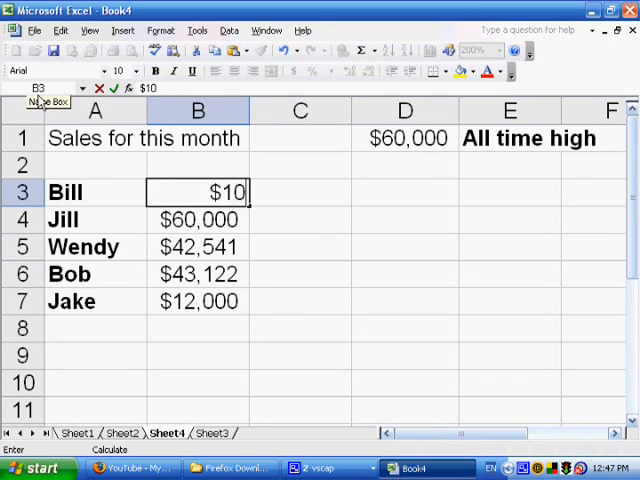
pyautogui.write(',000')
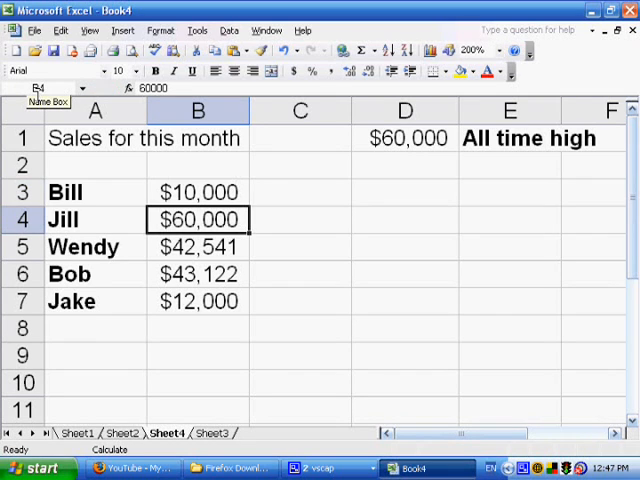
pyautogui.write('12')
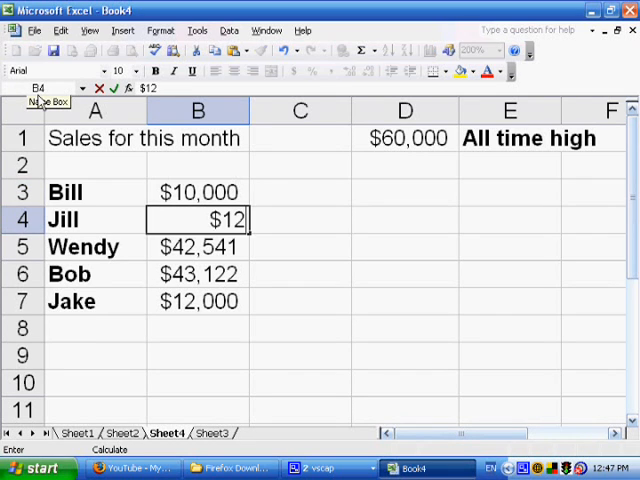
pyautogui.press('Return')
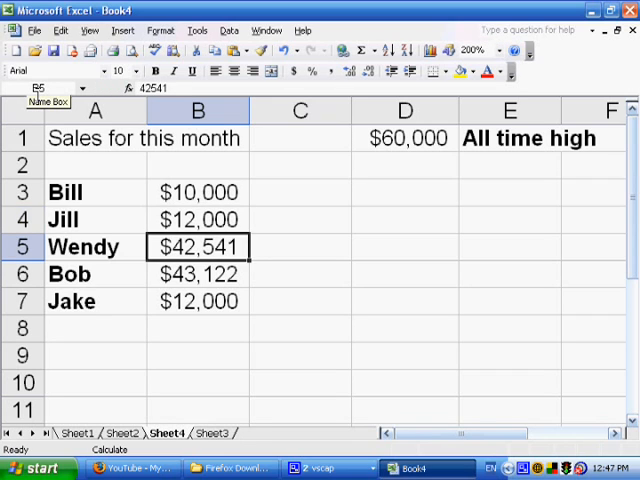
pyautogui.write('$20,000')
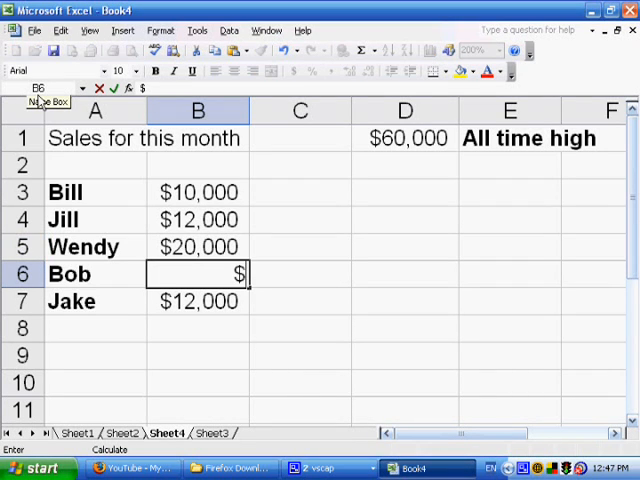
pyautogui.write('30,000')
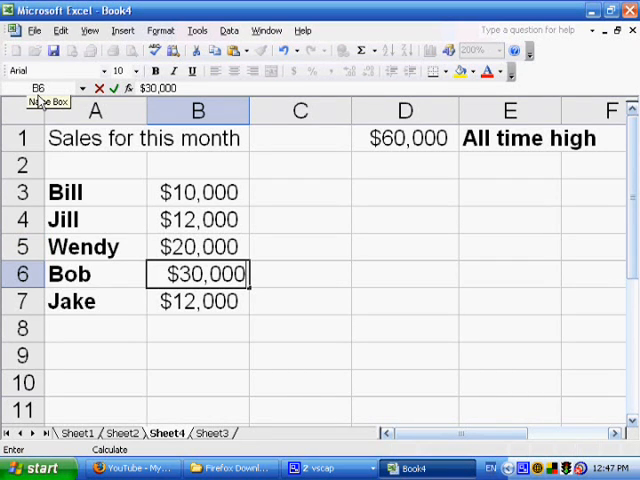
pyautogui.press('Return')
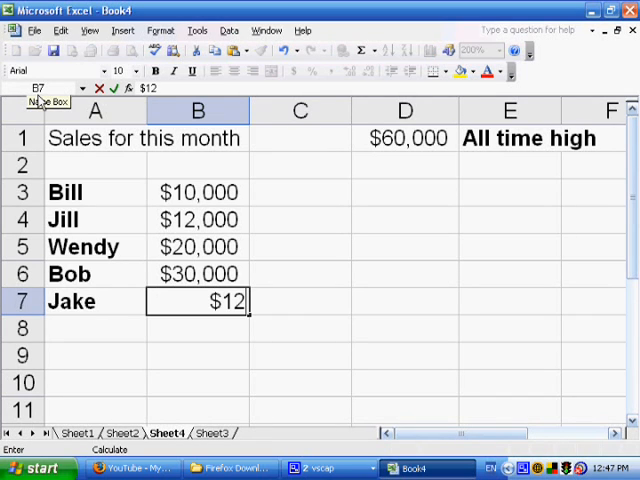
pyautogui.write('000')
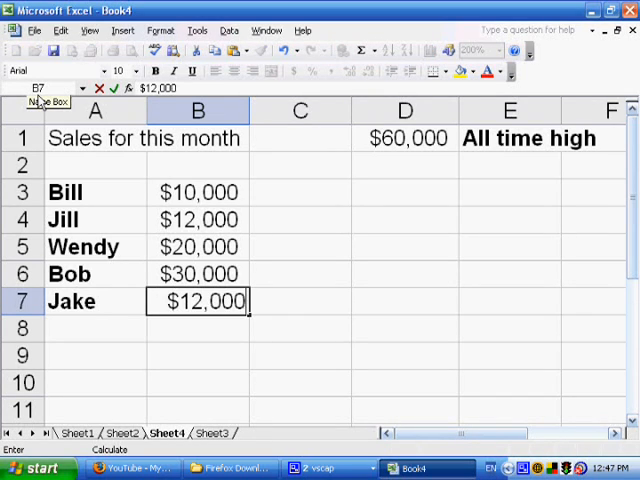
pyautogui.press('Return')
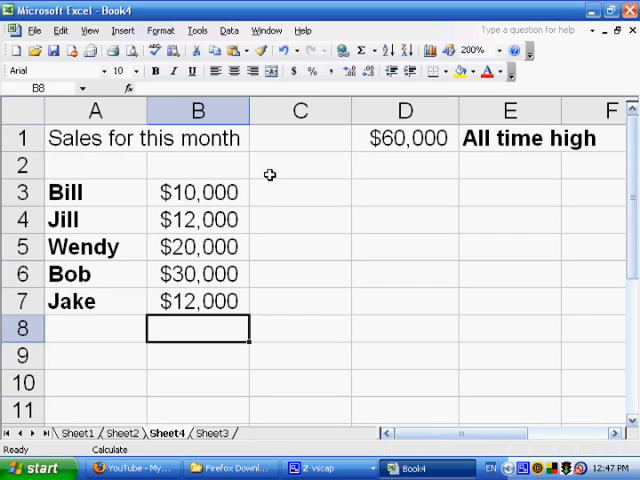
pyautogui.moveTo(195, 273)
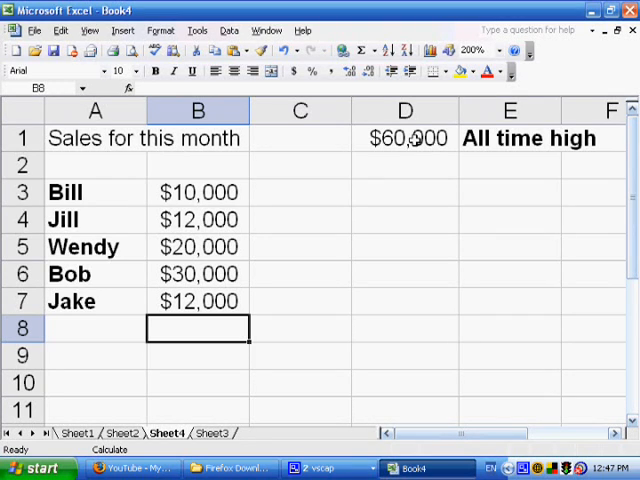
# Check D1's formula, set Bill's sales in B3 to $100,000, then recheck D1
pyautogui.click(404, 138)
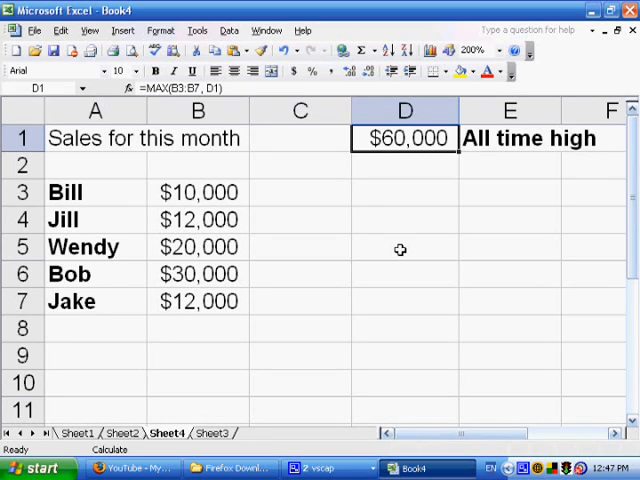
pyautogui.moveTo(180, 219)
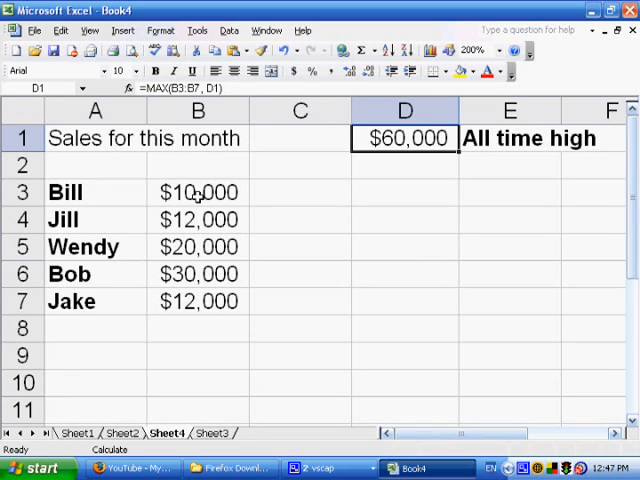
pyautogui.click(197, 192)
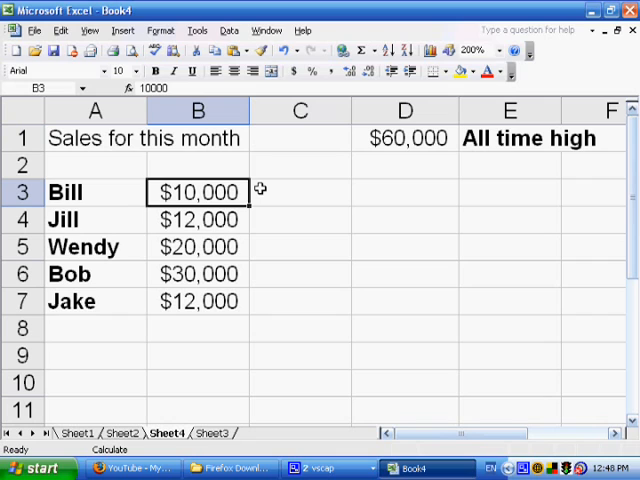
pyautogui.write('100000')
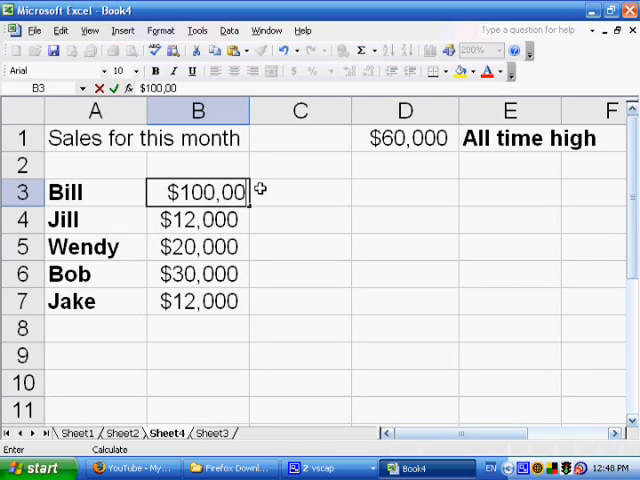
pyautogui.press('Return')
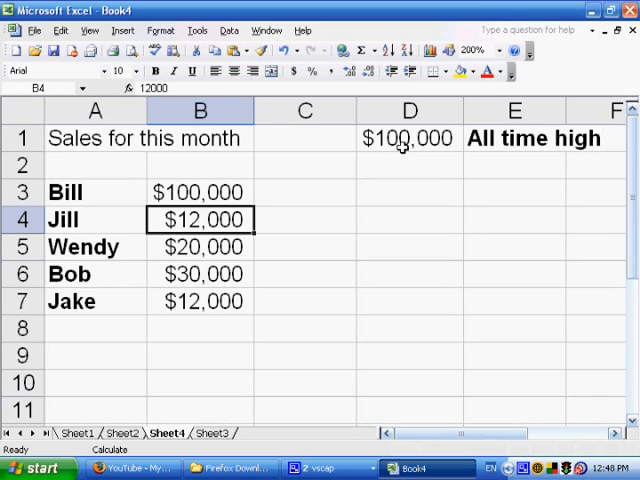
pyautogui.click(408, 138)
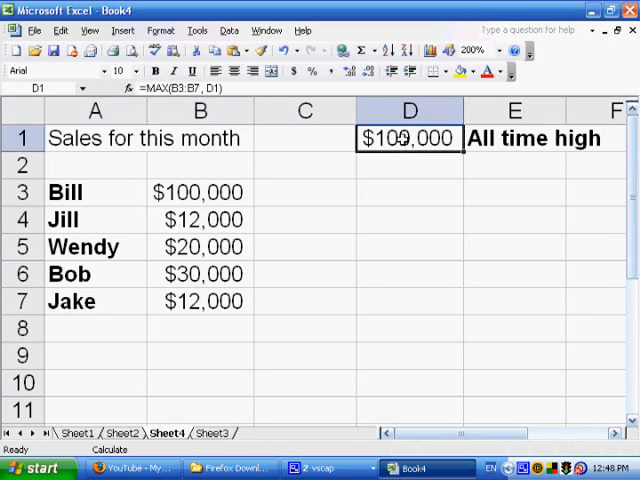